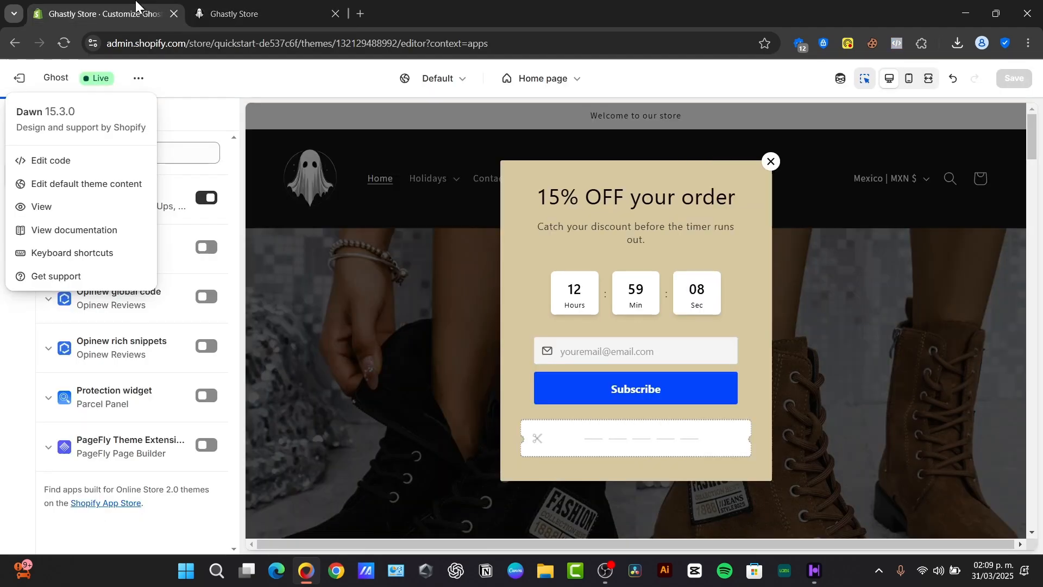
Dismiss the discount pop-up and exit the Ghost theme editor back to Themes.
left_click(769, 160)
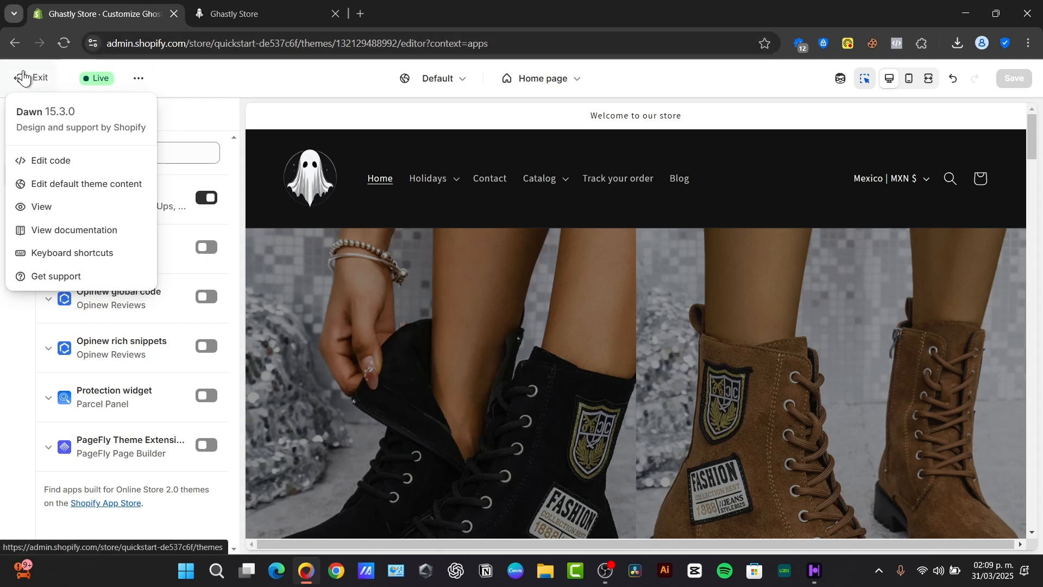
left_click(32, 77)
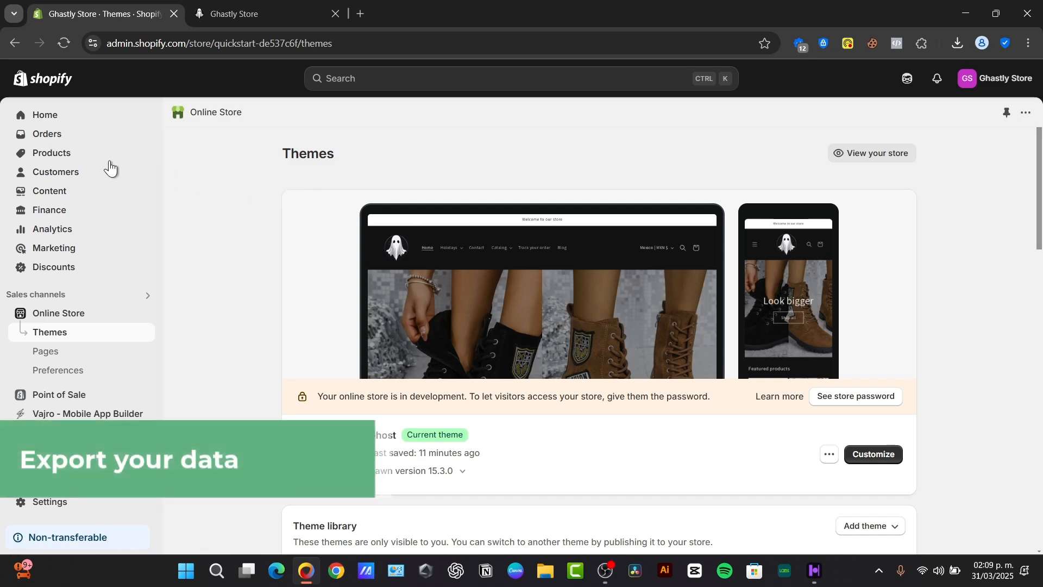
Set up a product export of all products as spreadsheet-friendly CSV.
left_click(51, 152)
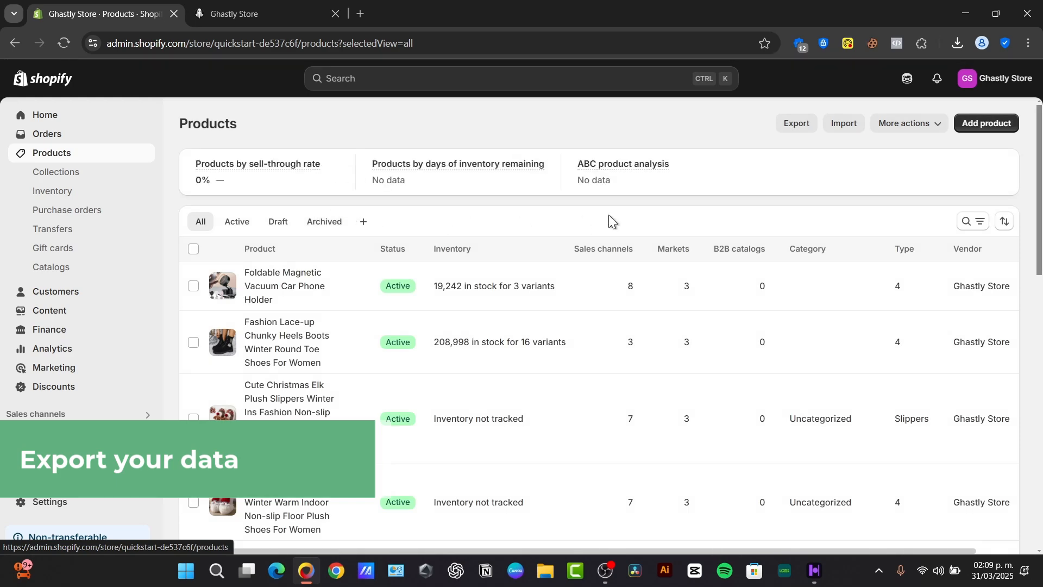
left_click(795, 123)
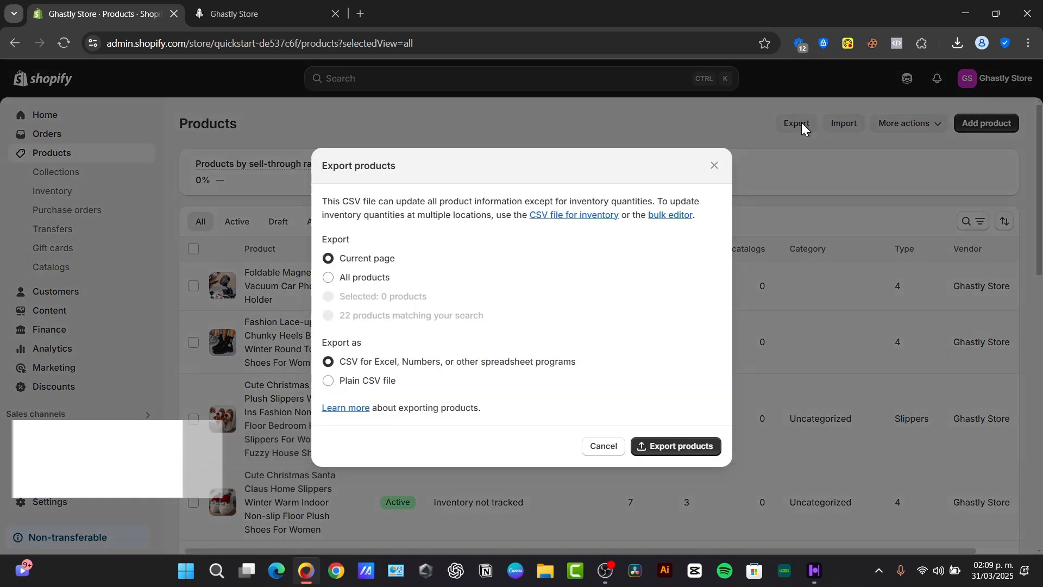
left_click(328, 276)
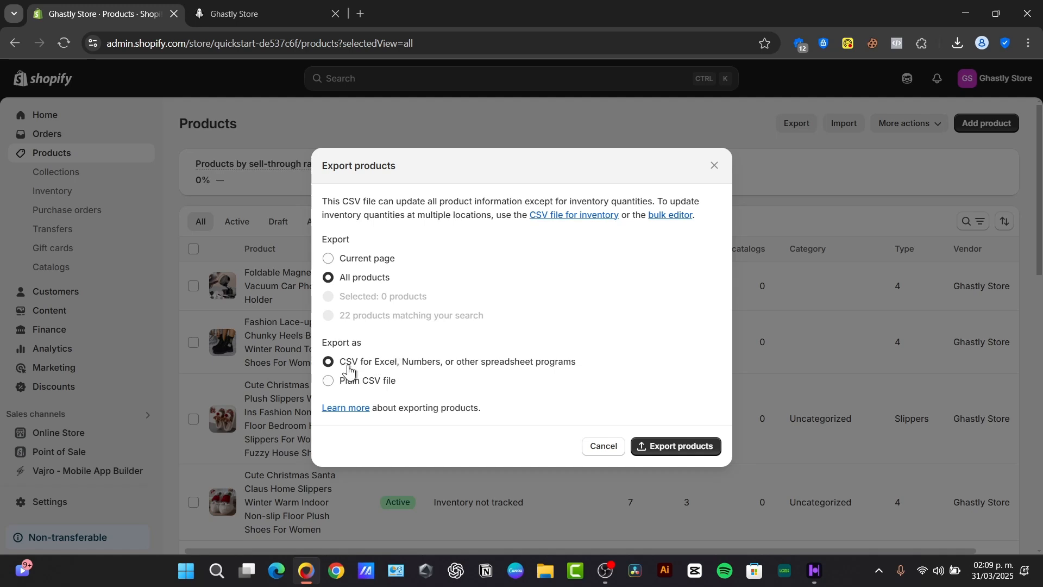
left_click(326, 379)
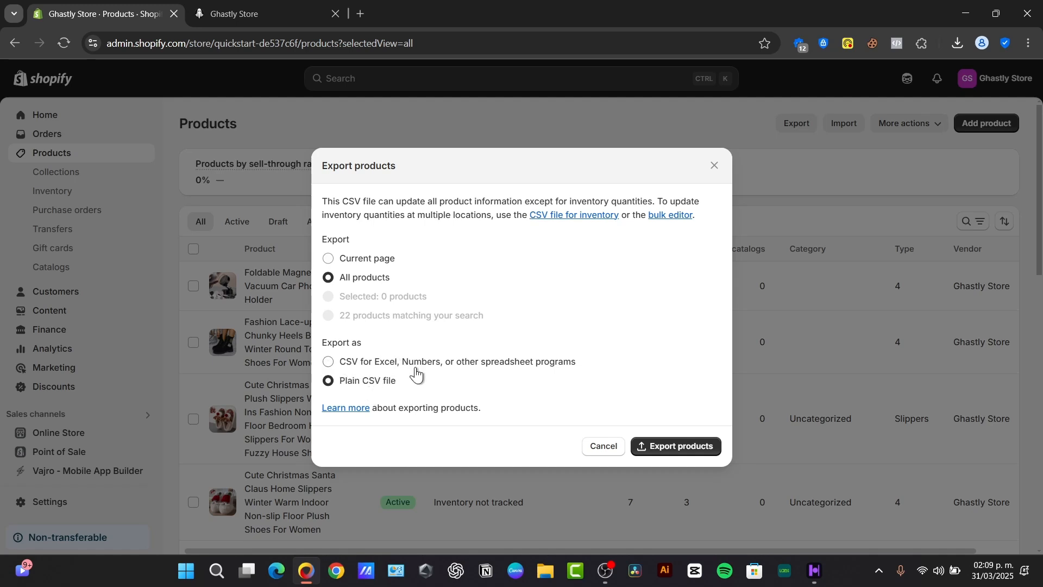
left_click(327, 361)
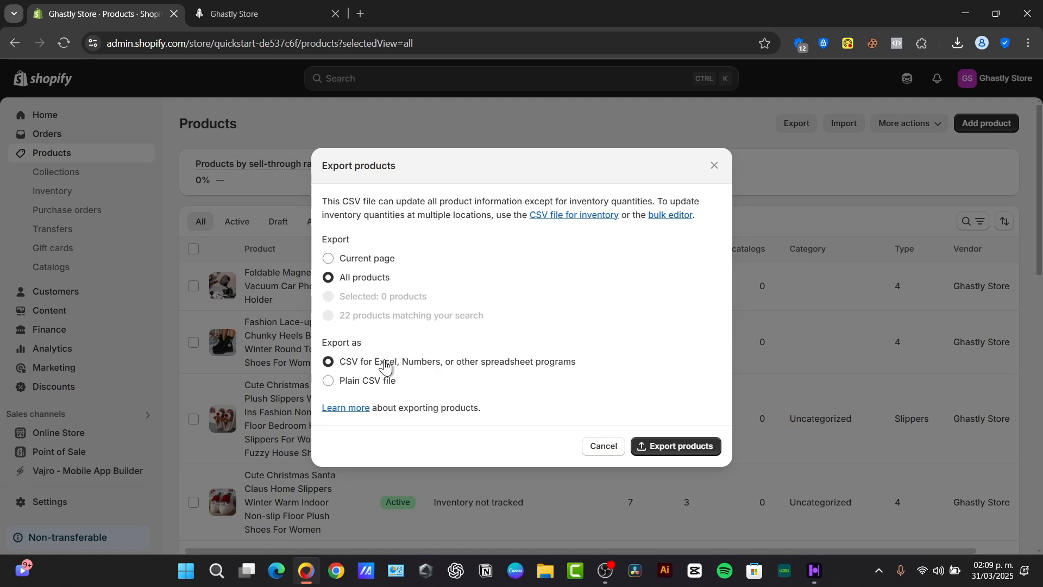
mouse_move(352, 424)
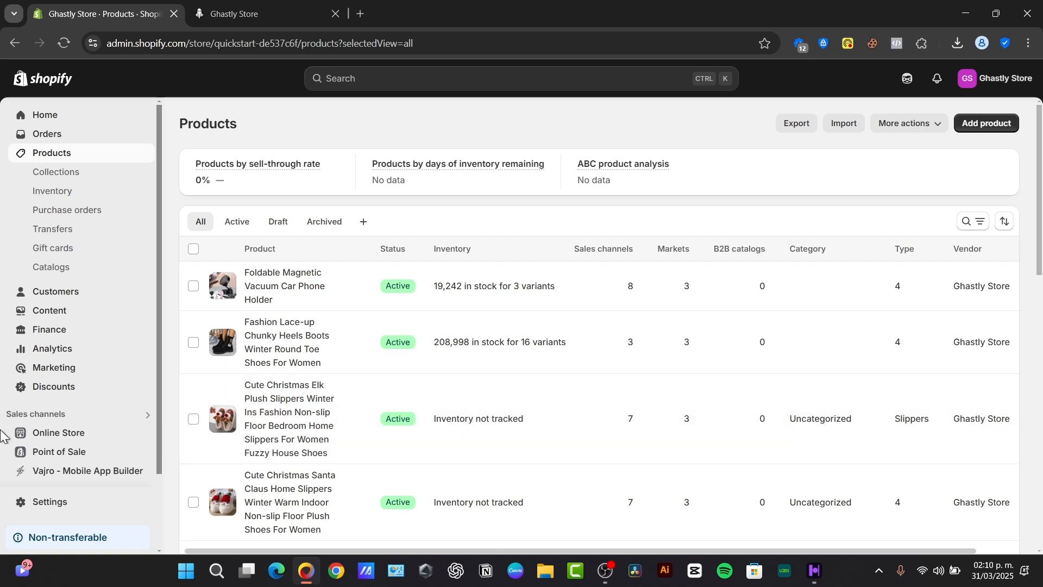
mouse_move(153, 353)
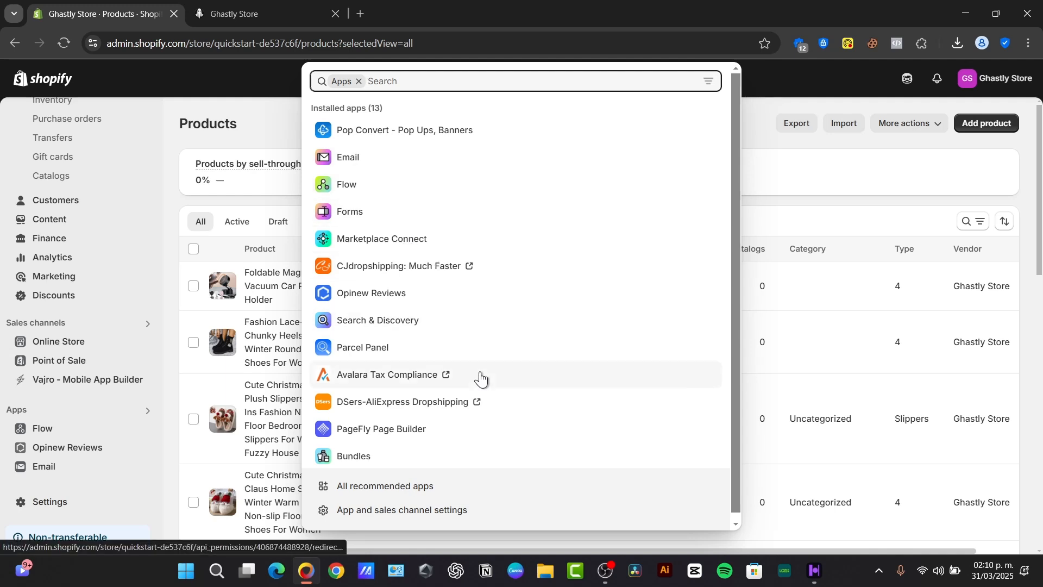
mouse_move(442, 454)
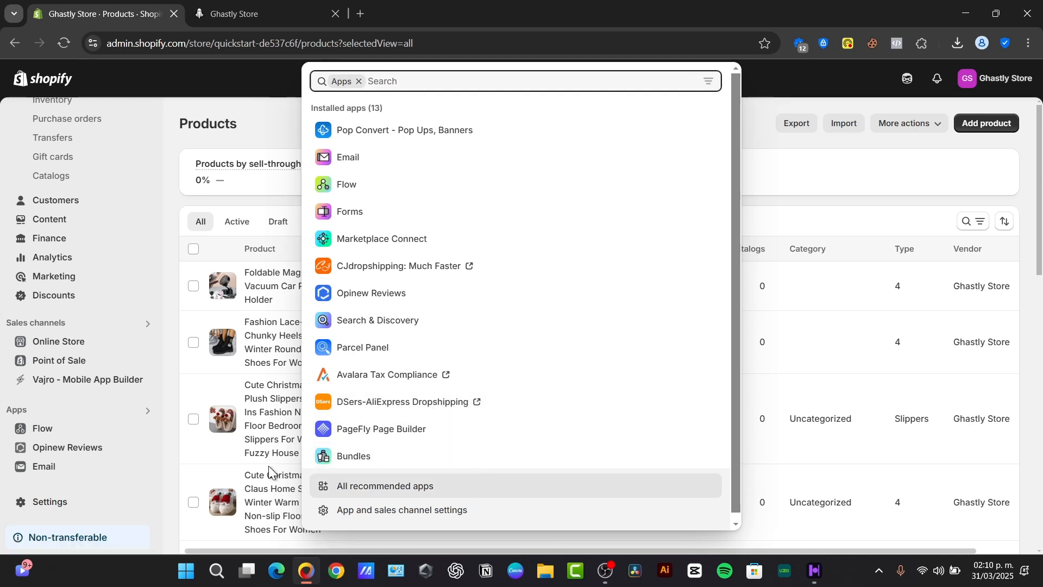
mouse_move(225, 484)
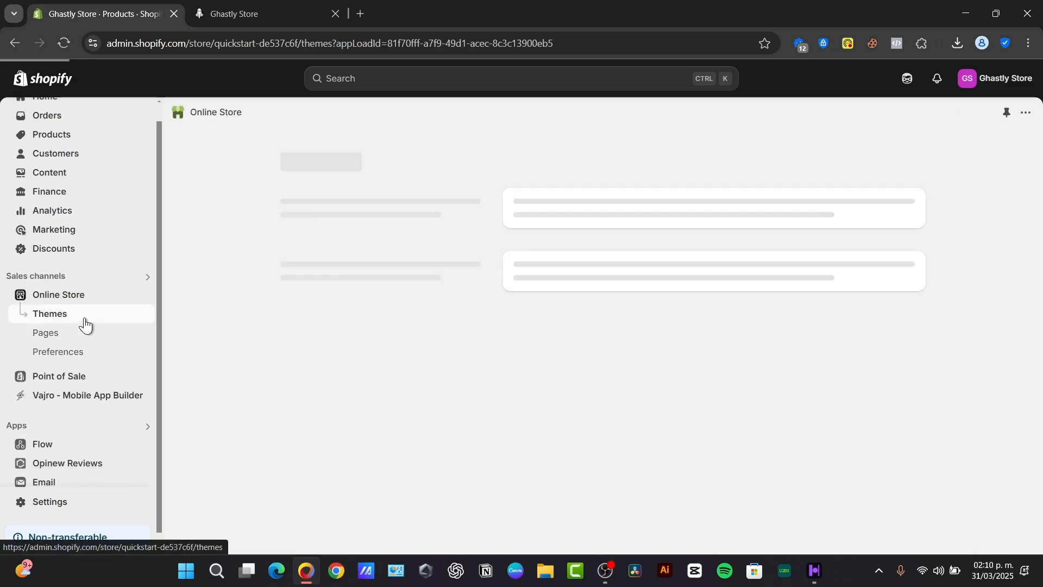
Open Online Store > Themes and show the Ghost theme's actions menu.
left_click(49, 313)
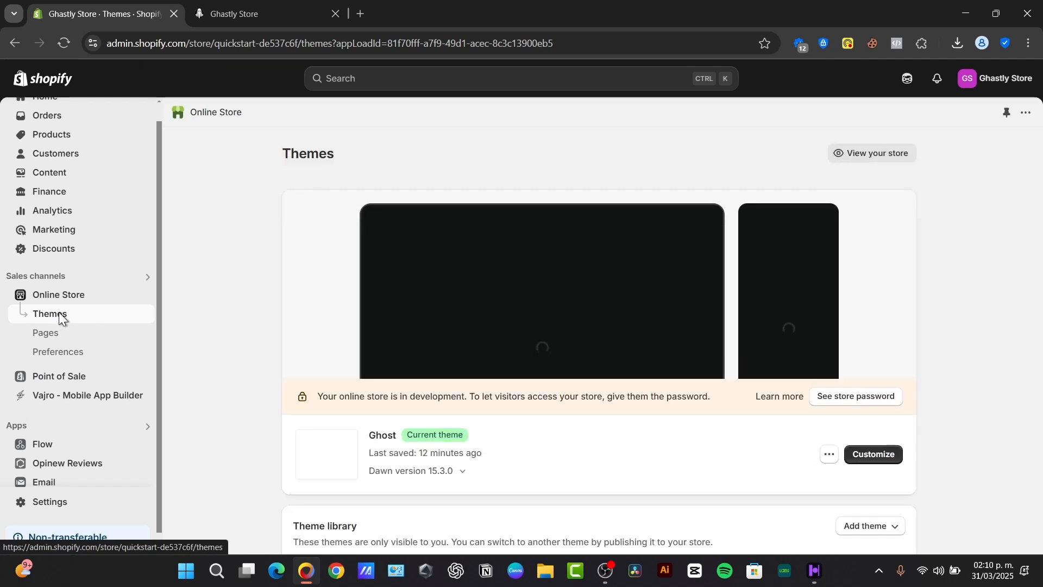
left_click(828, 454)
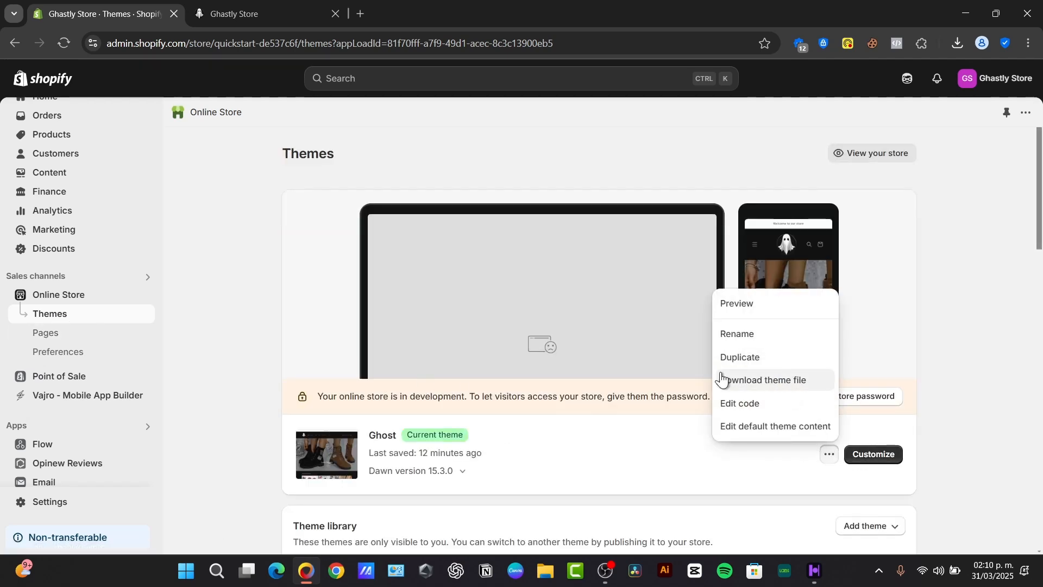
mouse_move(750, 385)
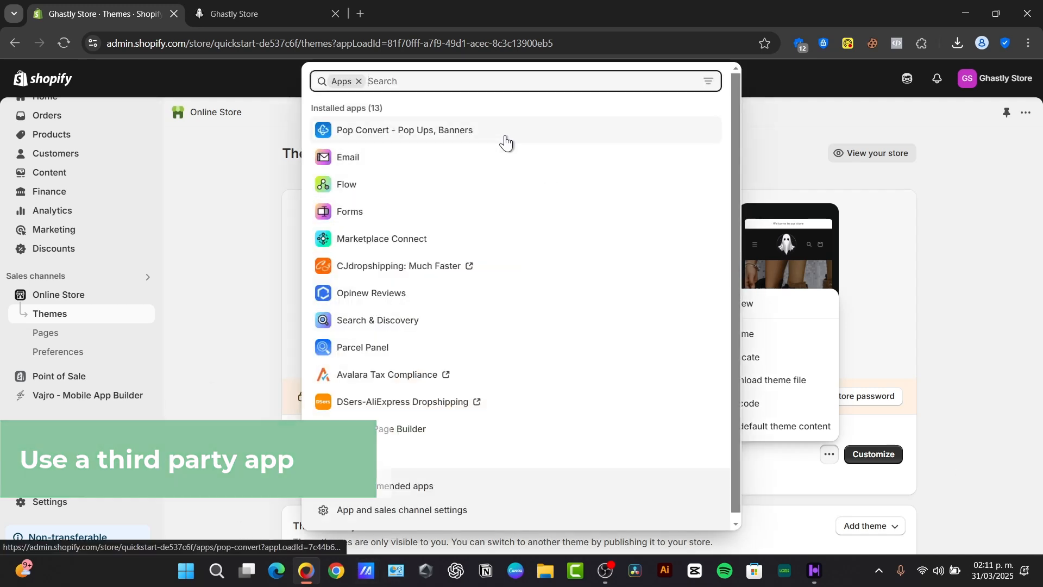
Search the Shopify App Store for 'migration' apps.
type("migration")
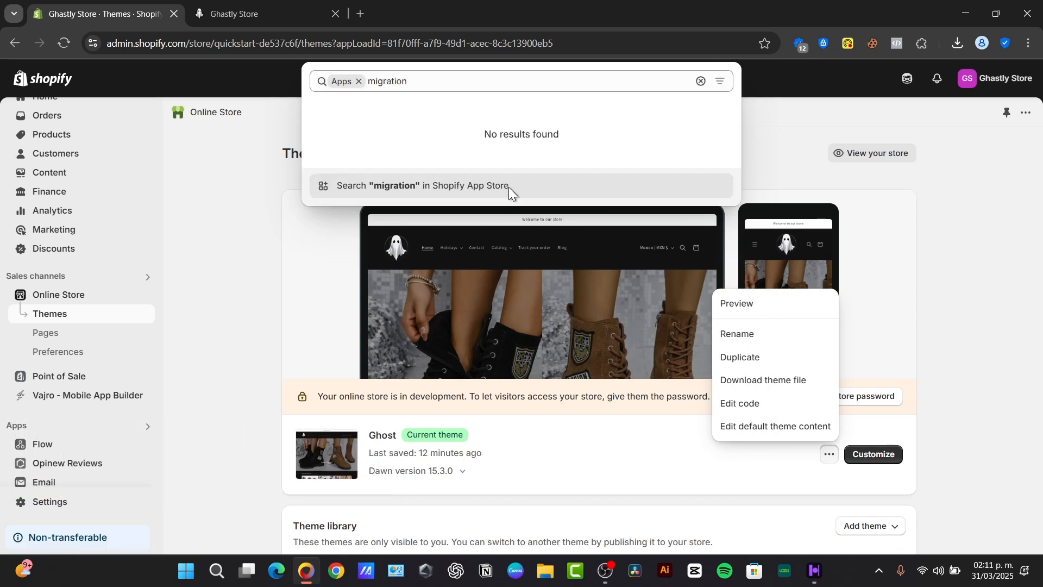
left_click(423, 185)
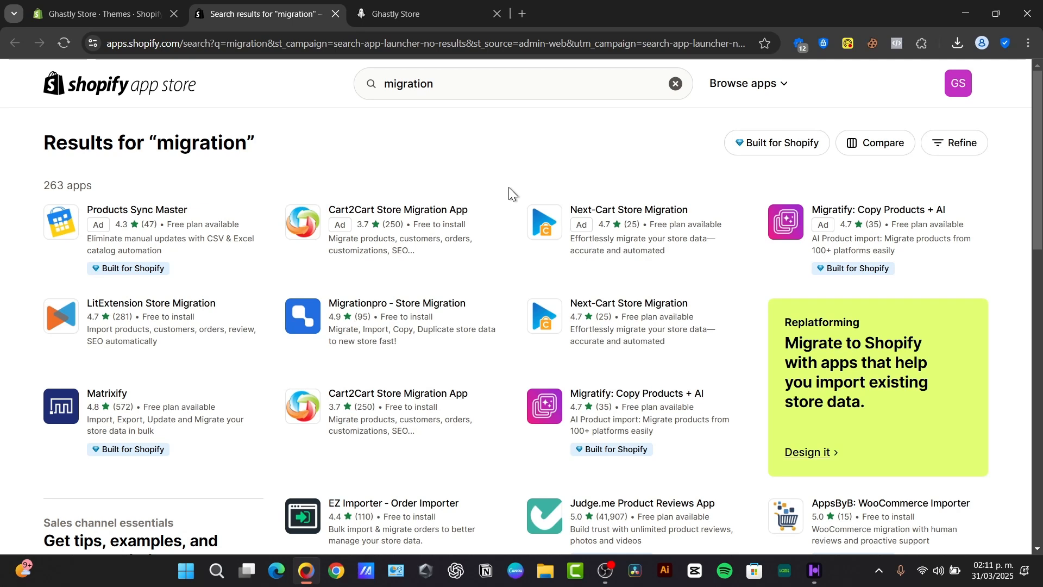
mouse_move(152, 302)
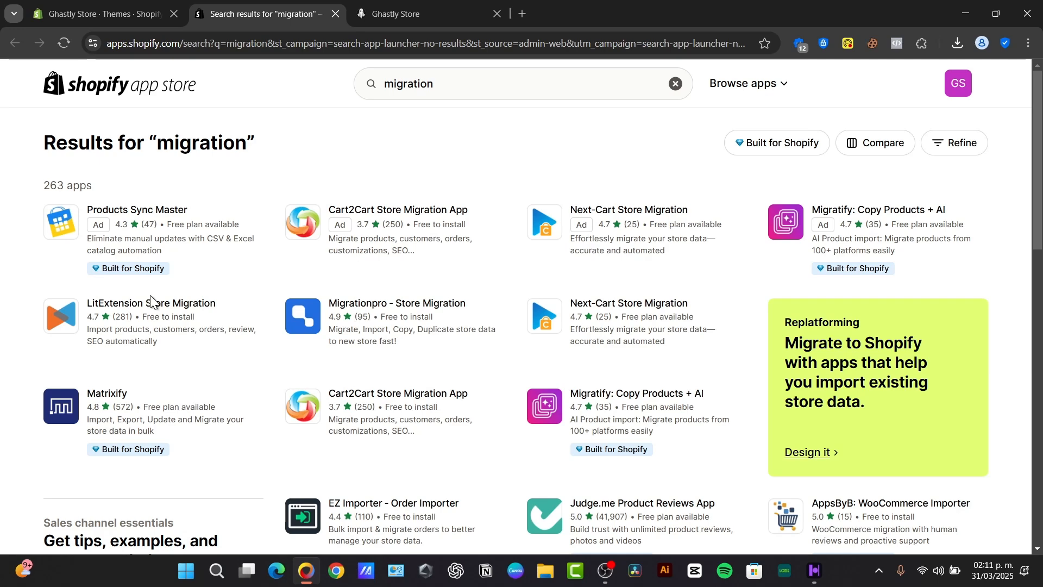
Open the Matrixify listing from the results and start its installation.
left_click(106, 393)
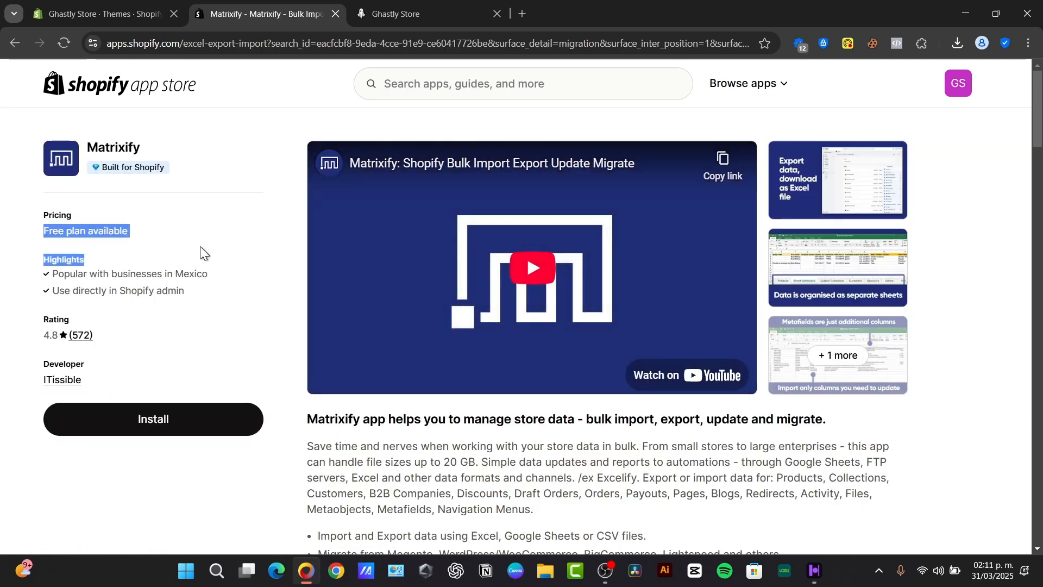
mouse_move(61, 341)
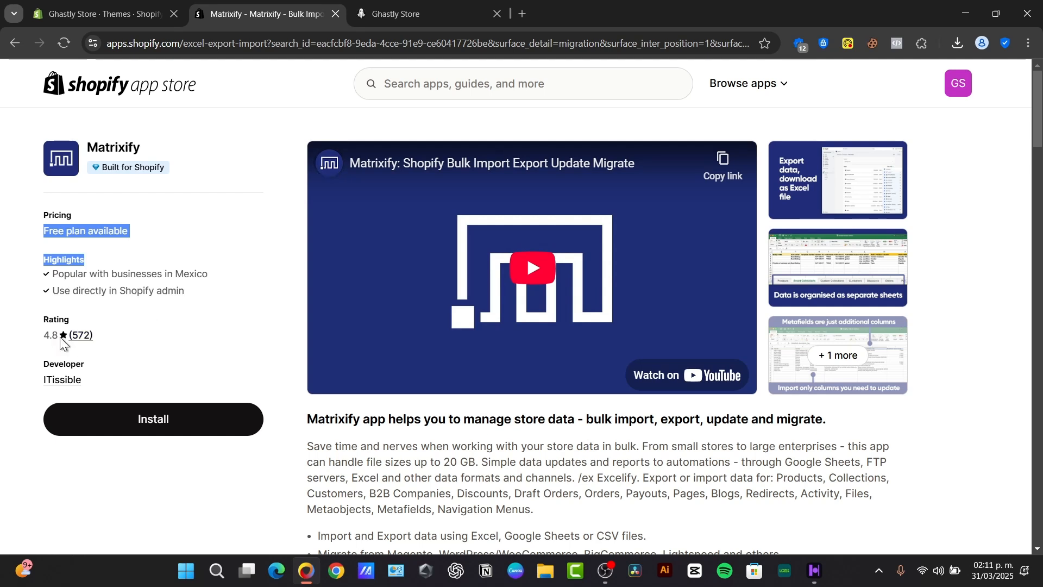
mouse_move(178, 234)
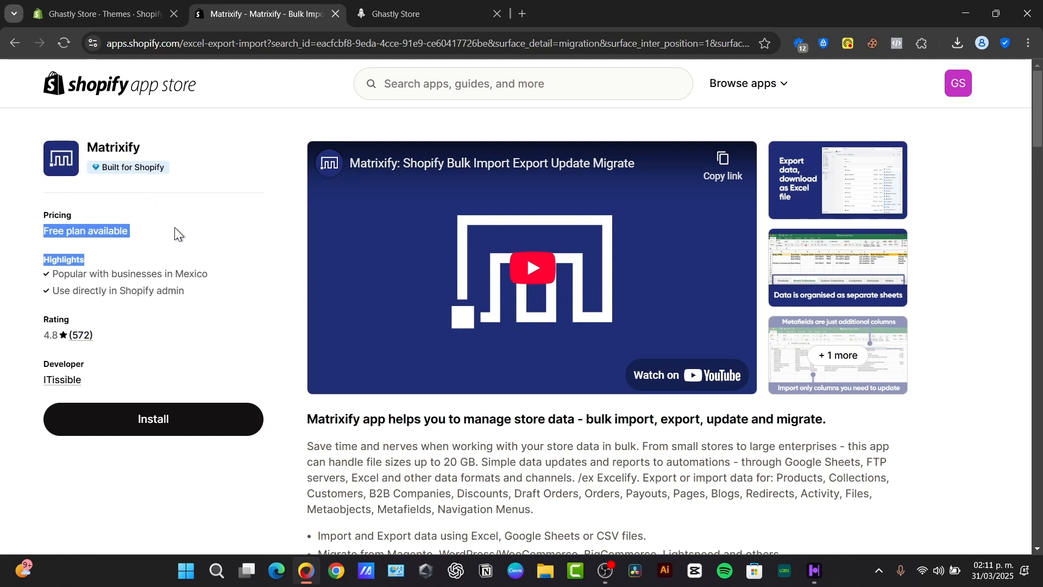
left_click(152, 418)
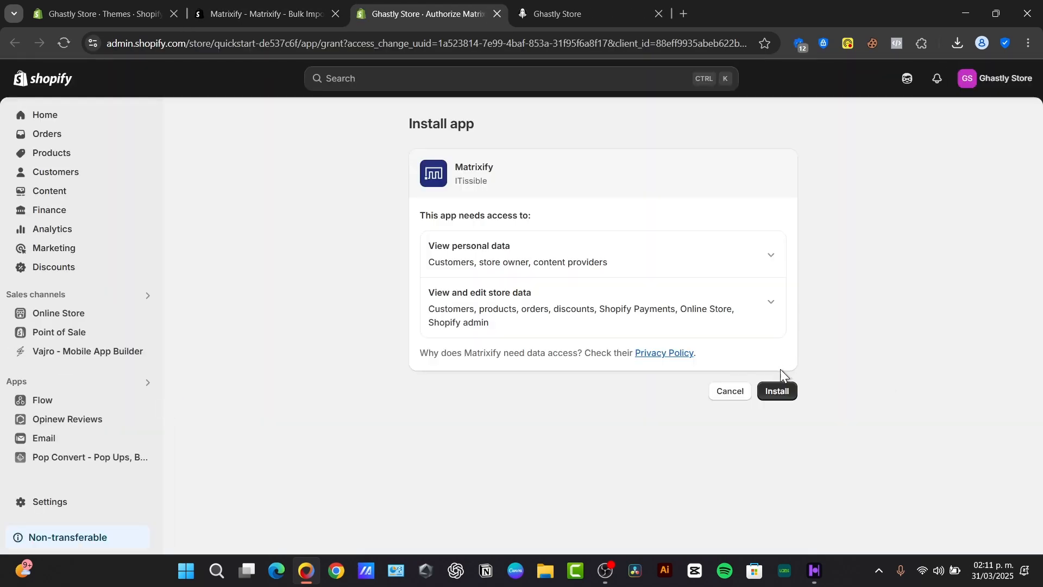
Grant Matrixify its requested permissions to complete the install.
left_click(775, 391)
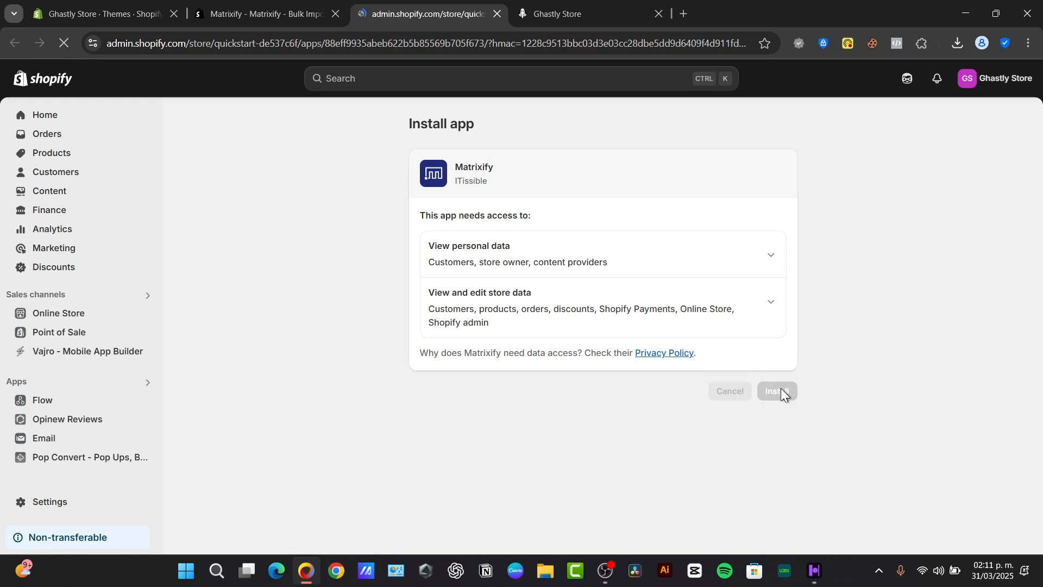
left_click(776, 391)
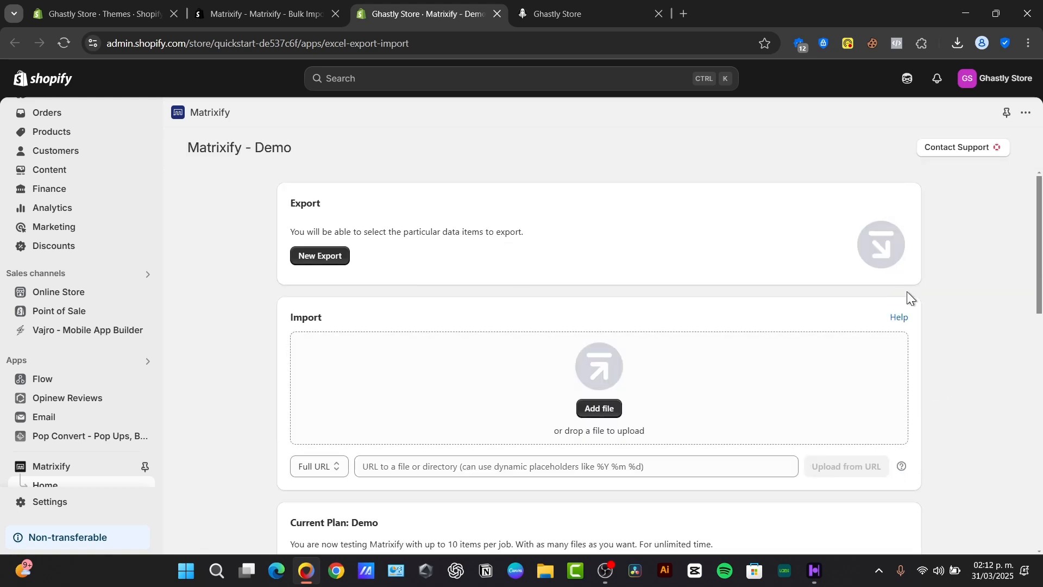
left_click(319, 255)
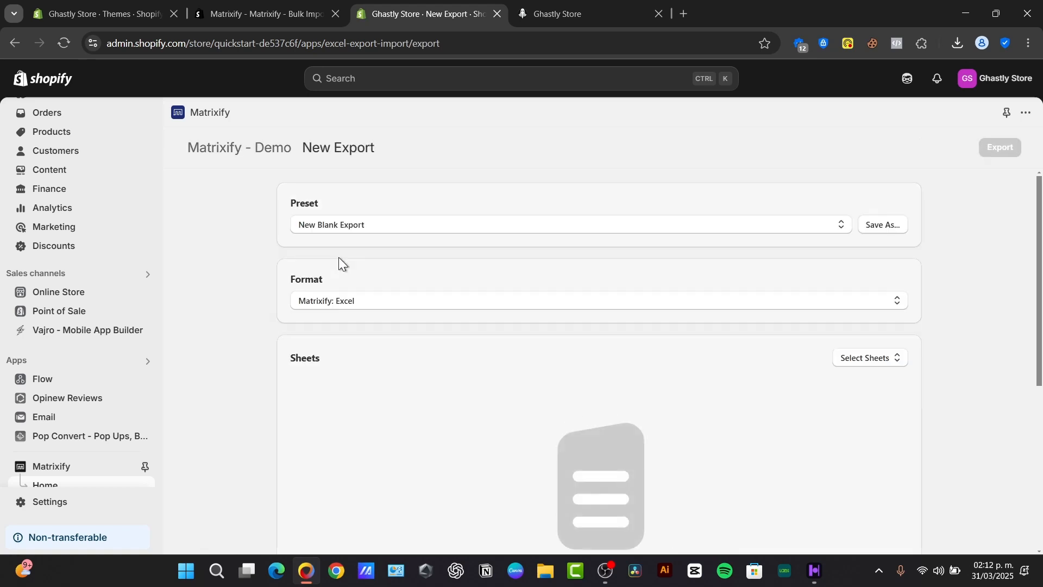
left_click(565, 225)
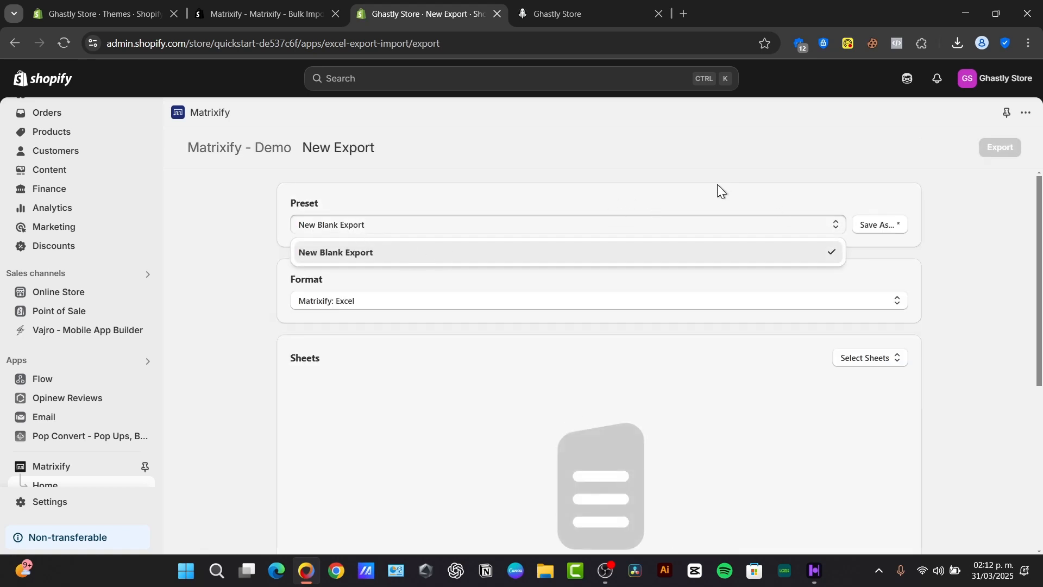
left_click(595, 300)
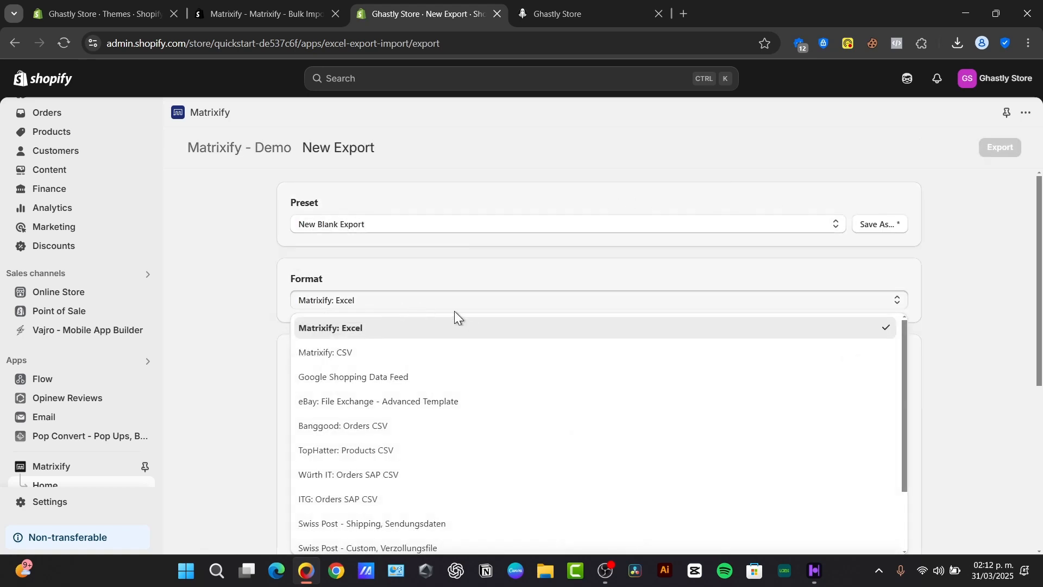
mouse_move(315, 340)
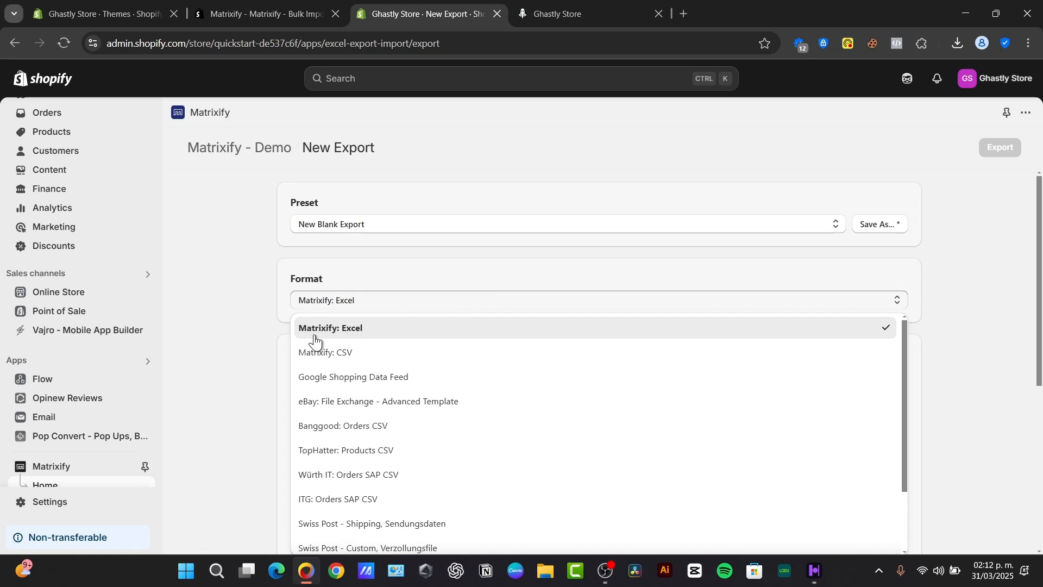
left_click(353, 326)
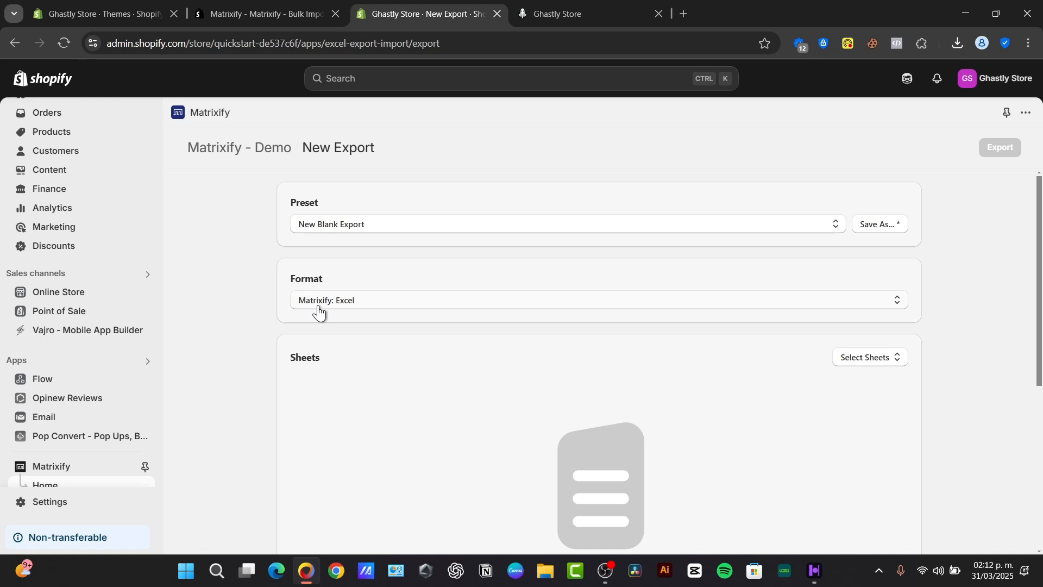
Tick the basic, location/linked-customer and metafield column groups for the Companies sheet.
scroll("down", 3)
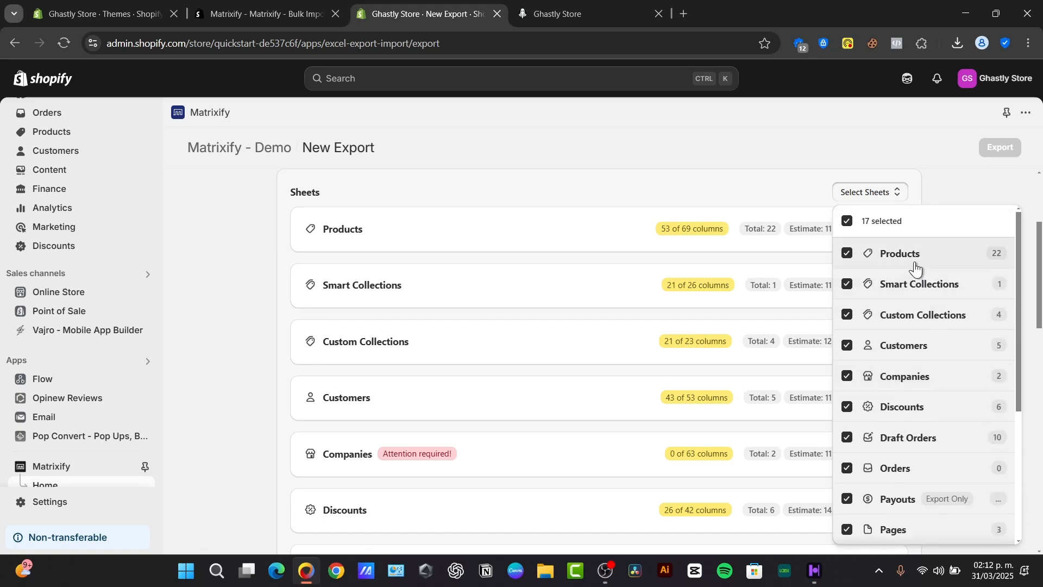
mouse_move(929, 349)
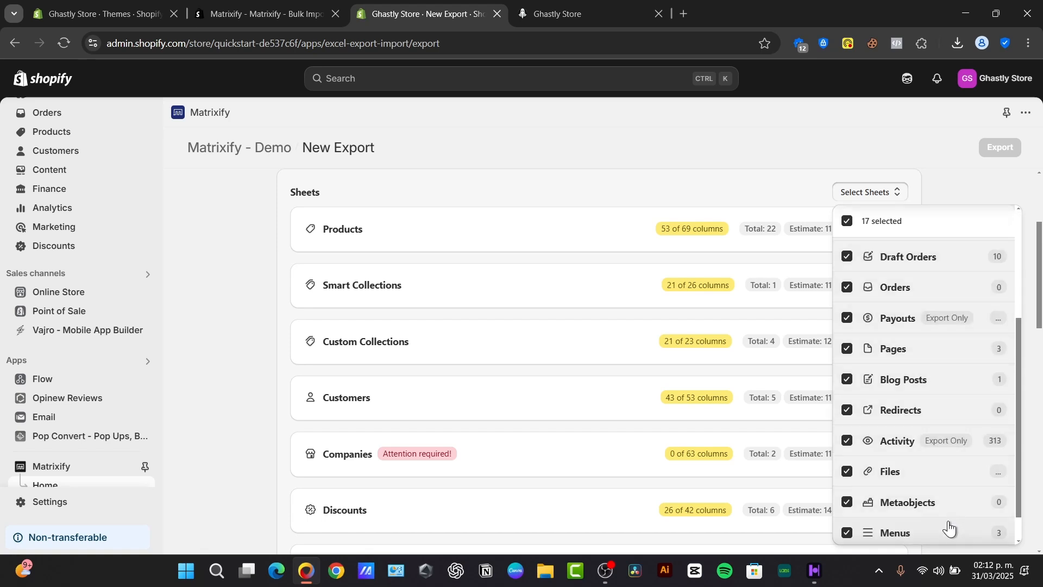
scroll("down", 3)
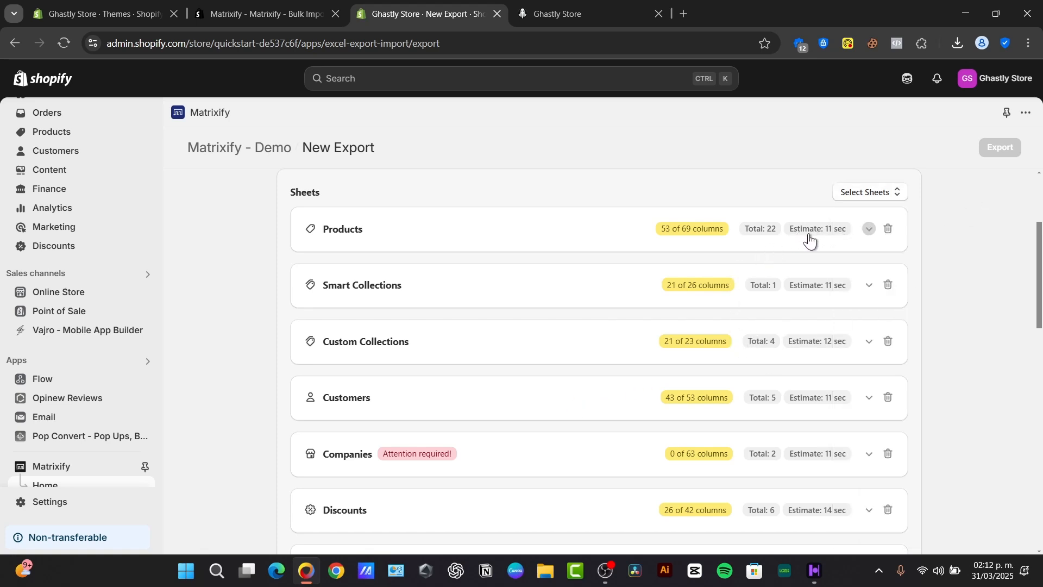
scroll("down", 3)
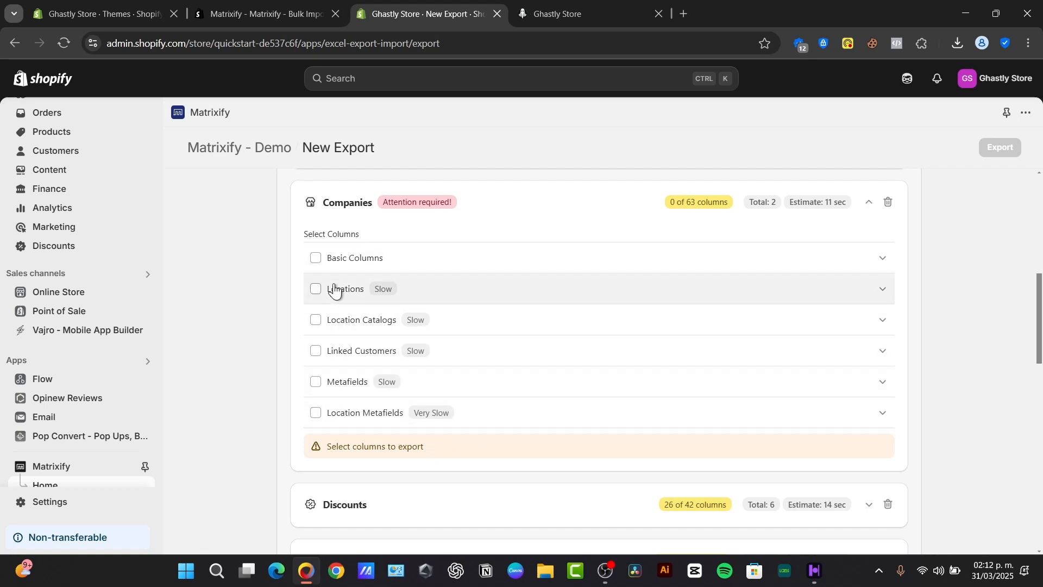
left_click(315, 257)
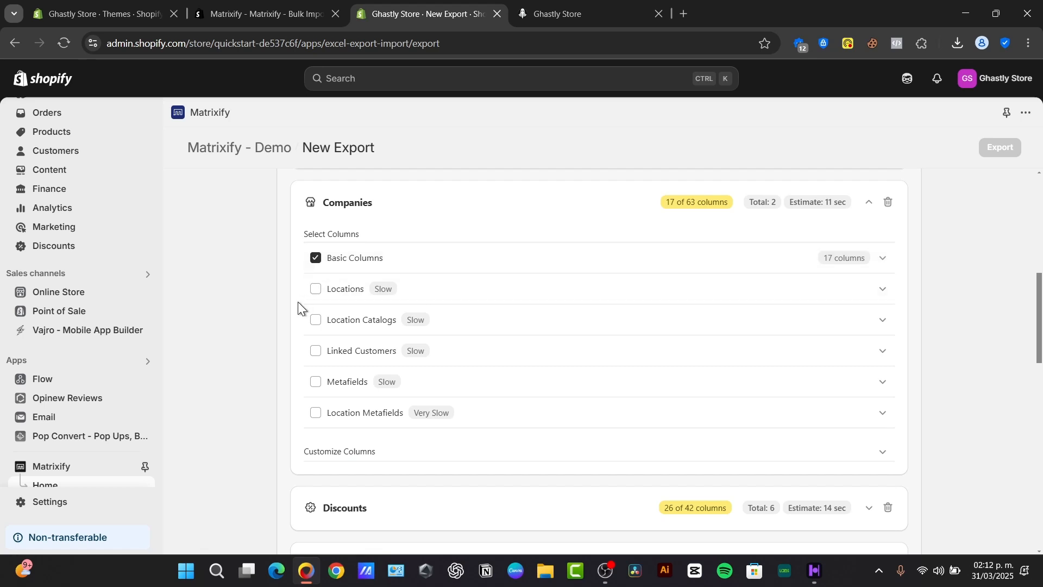
left_click(315, 350)
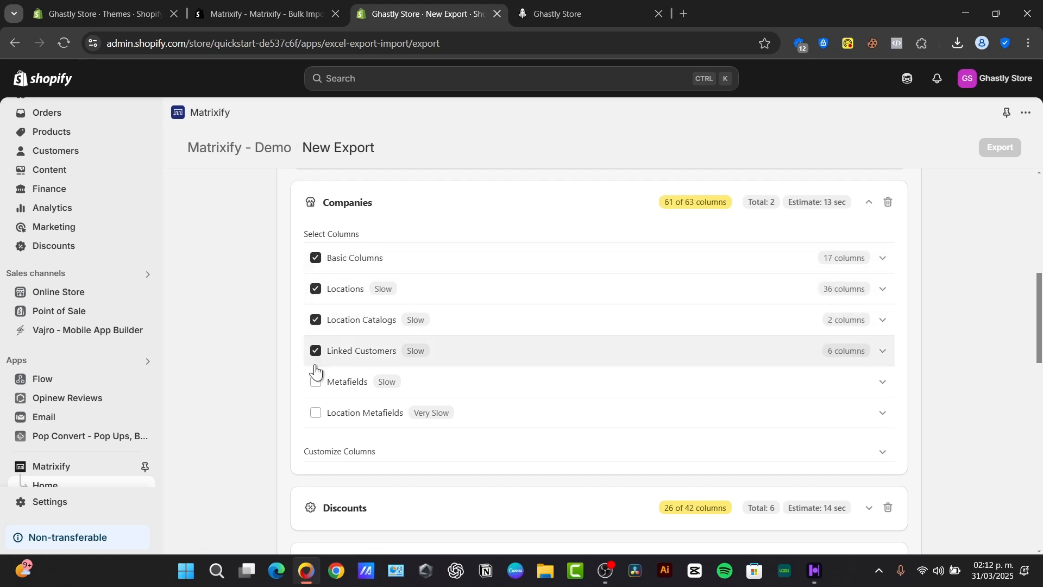
left_click(315, 381)
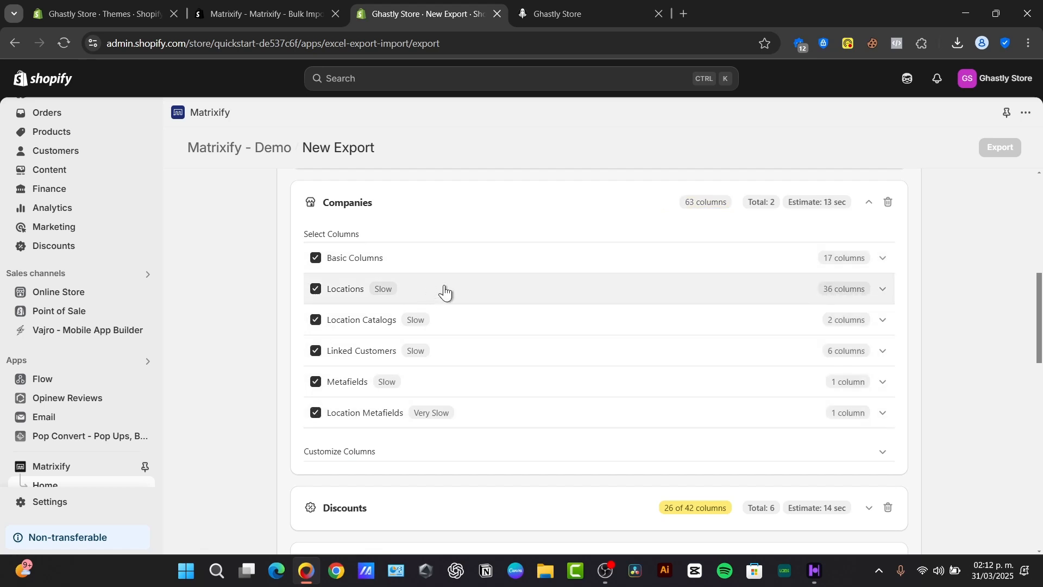
scroll("down", 3)
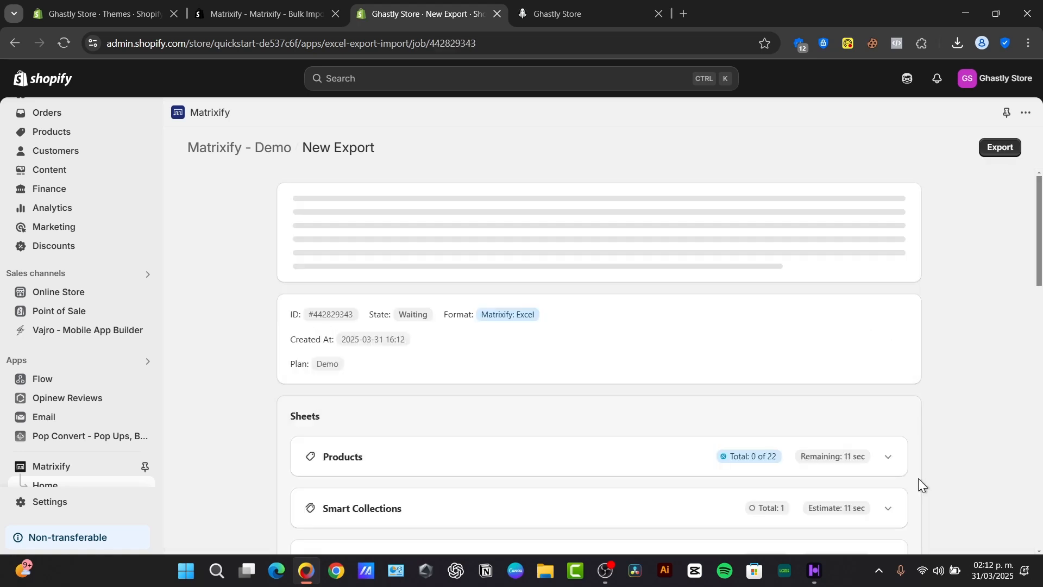
Keep Matrixify export #442829343 open while products and collections export.
left_click(997, 148)
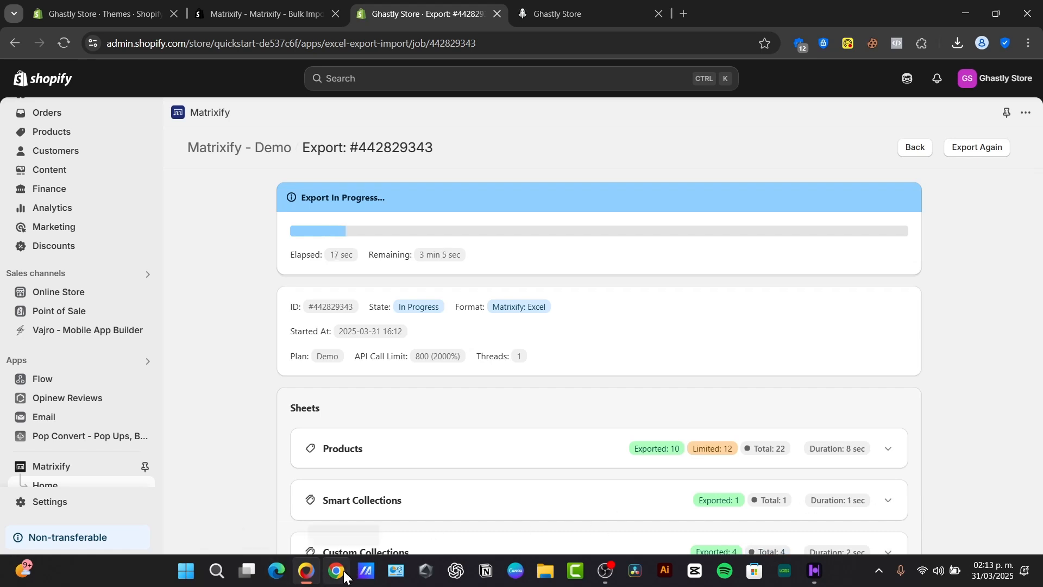
Open a new Chrome window and reach the Shopify website via search.
left_click(335, 569)
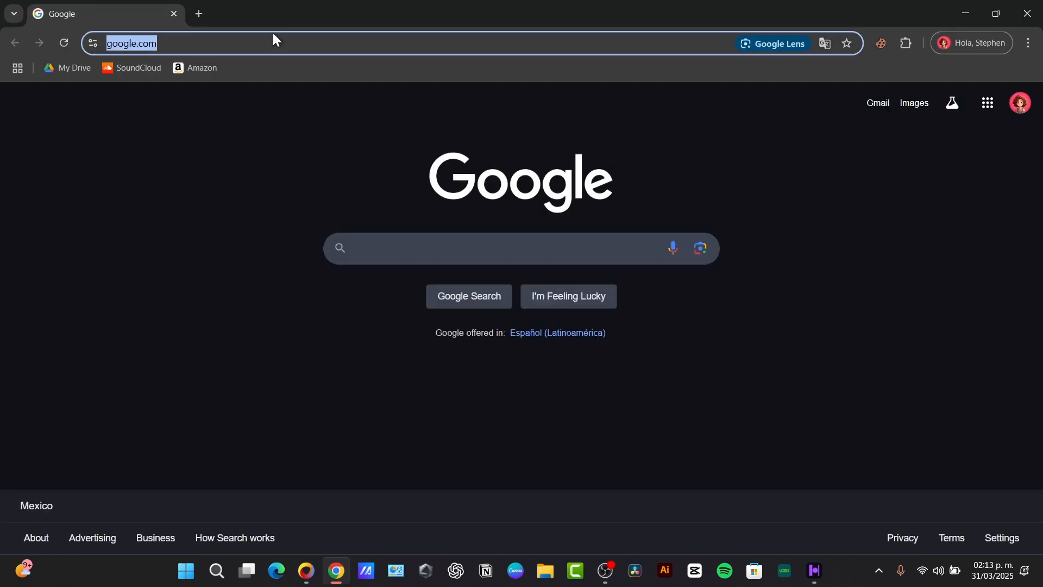
type("shopify")
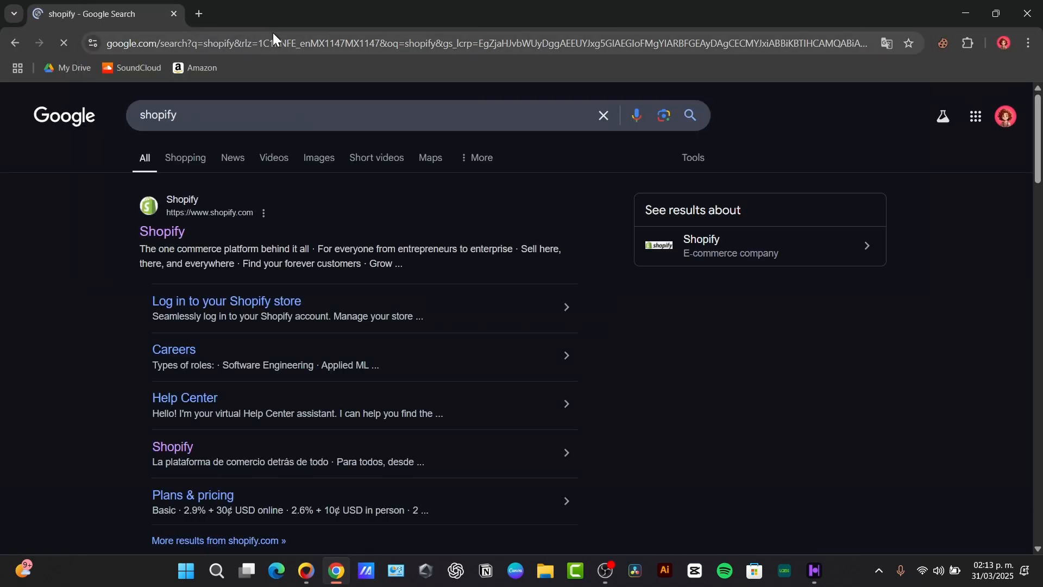
left_click(161, 231)
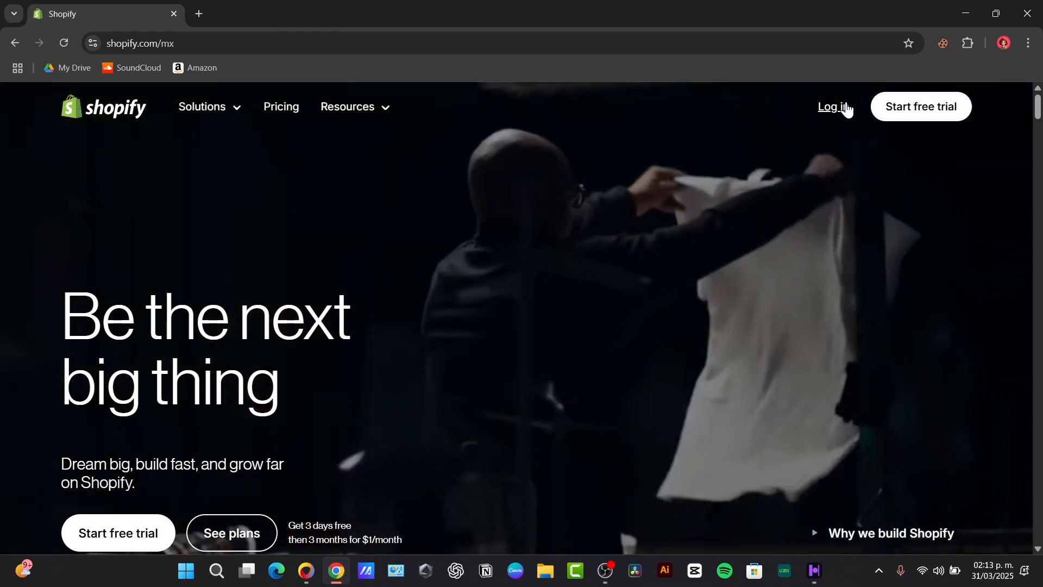
Log in to Shopify with the second store's Google account.
left_click(833, 107)
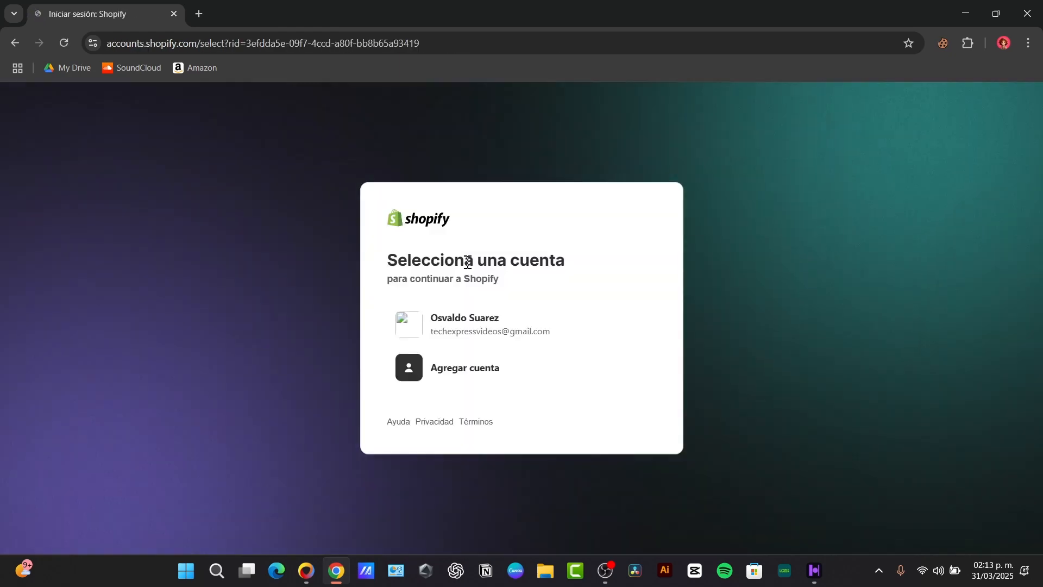
left_click(490, 323)
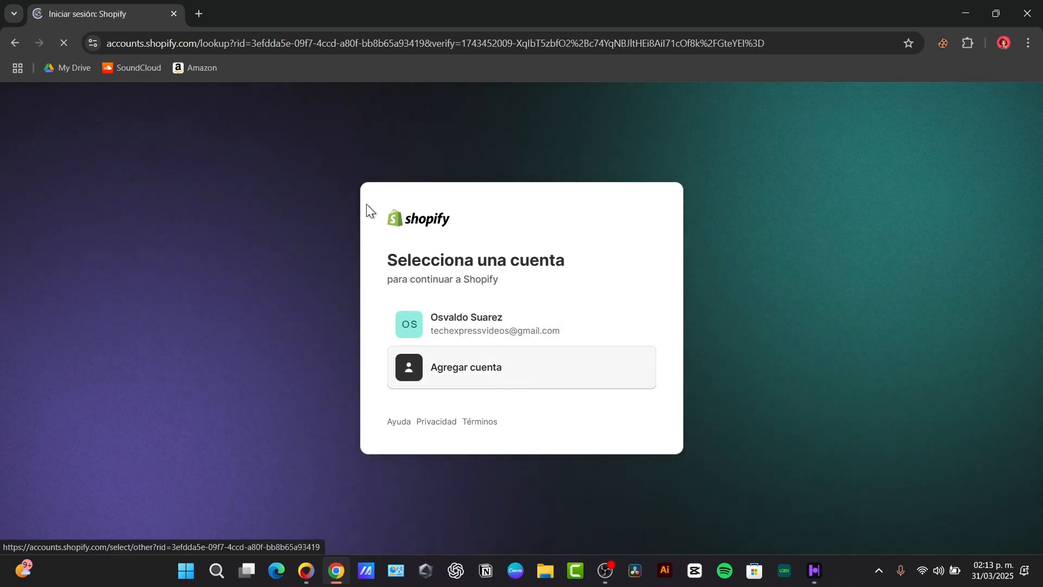
left_click(466, 366)
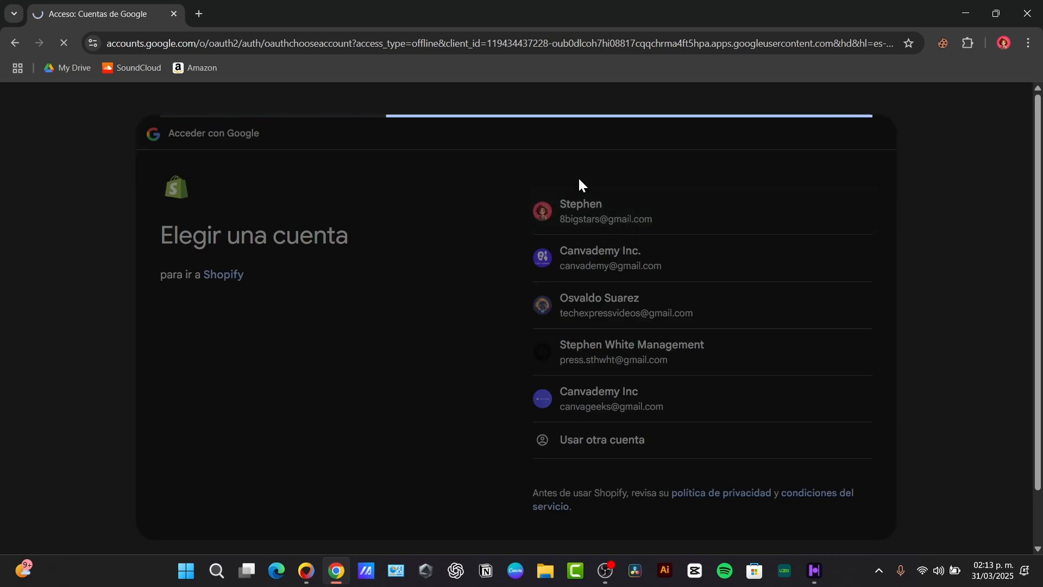
left_click(580, 211)
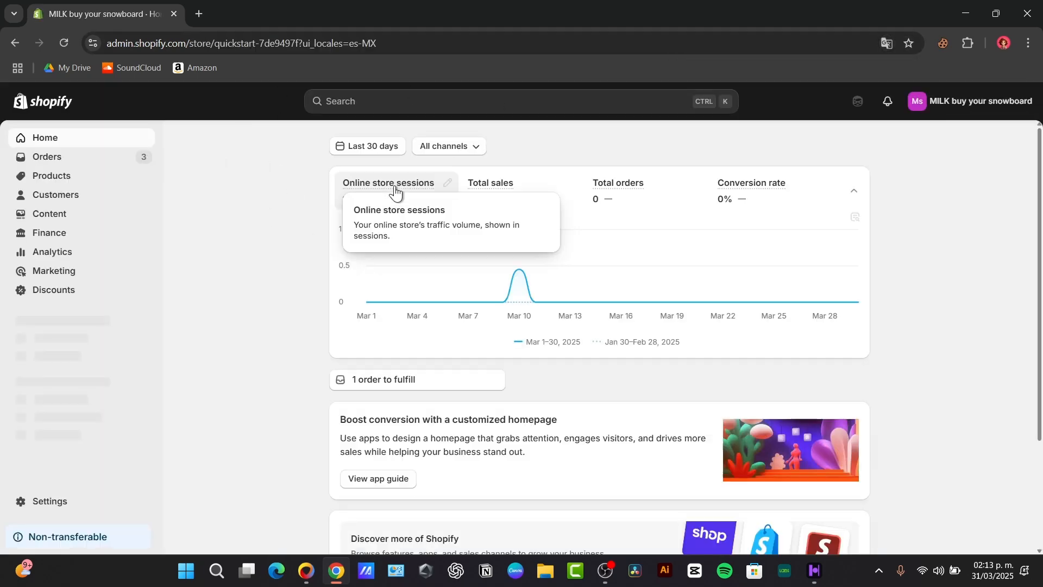
Find Matrixify in the second store's App Store, start installing, and dismiss the translation offer.
left_click(969, 101)
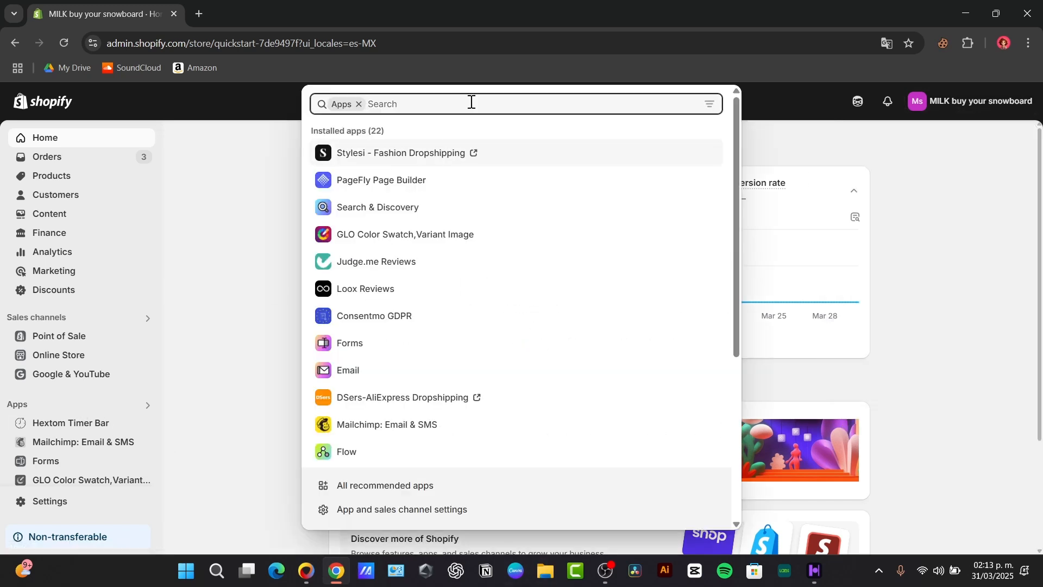
type("matrixify}")
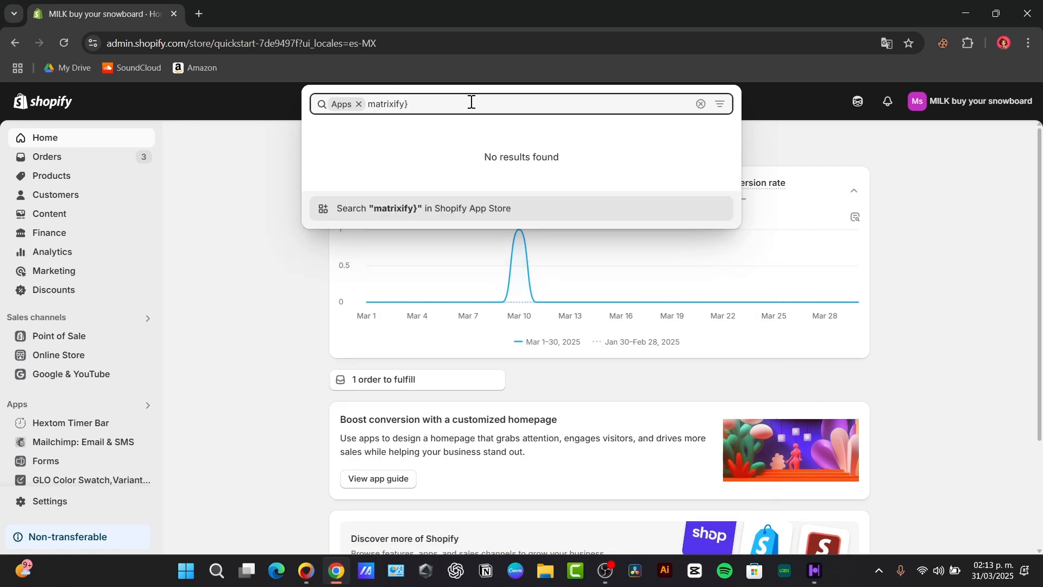
left_click(422, 208)
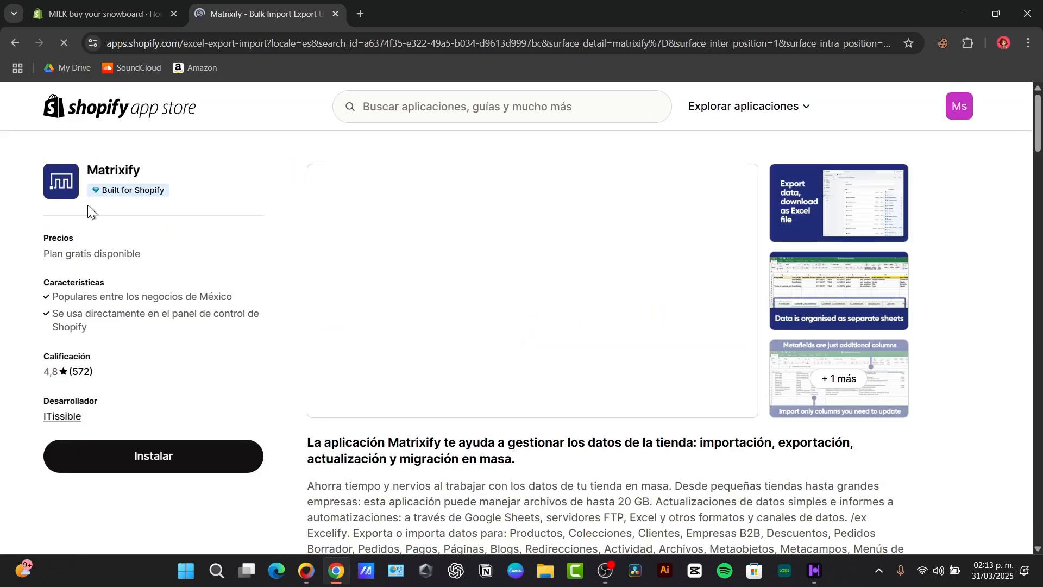
left_click(153, 455)
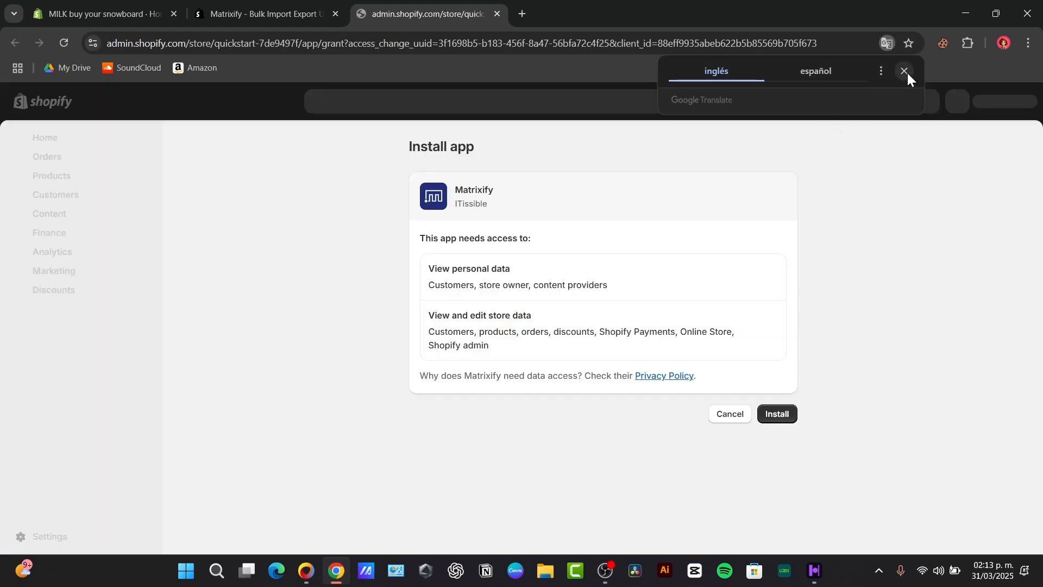
left_click(775, 412)
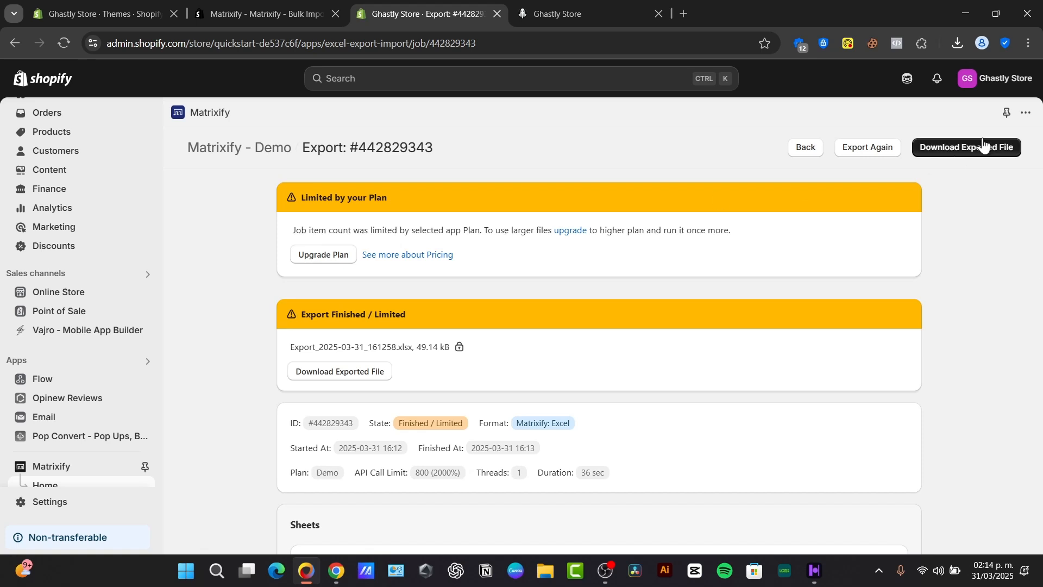
Open Matrixify from the admin Apps section to reach its Approve Documents page.
left_click(965, 148)
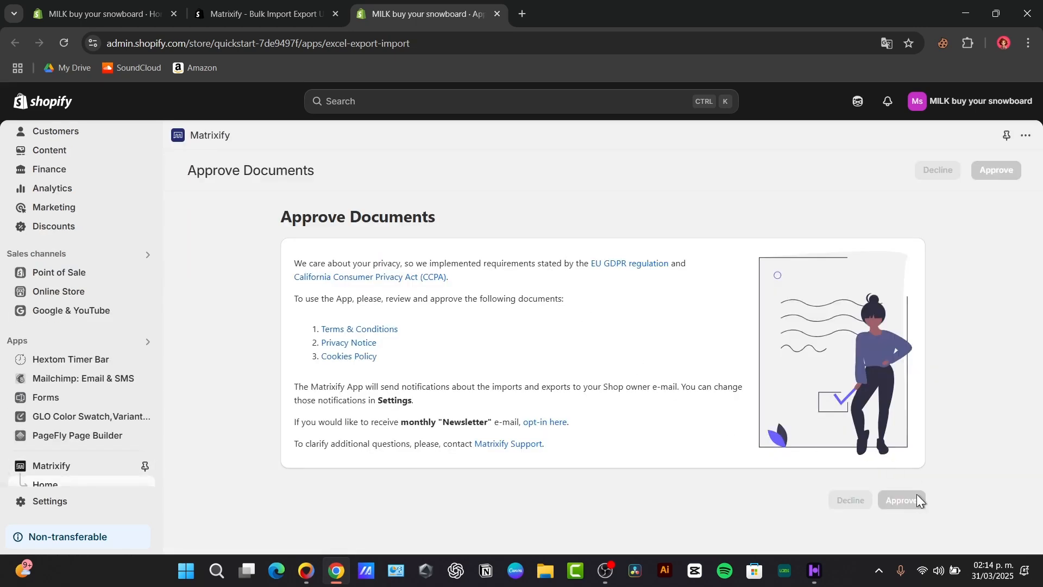
Approve Matrixify's documents and upload Export_2025-03-31_161258.xlsx as import #442829629.
left_click(995, 170)
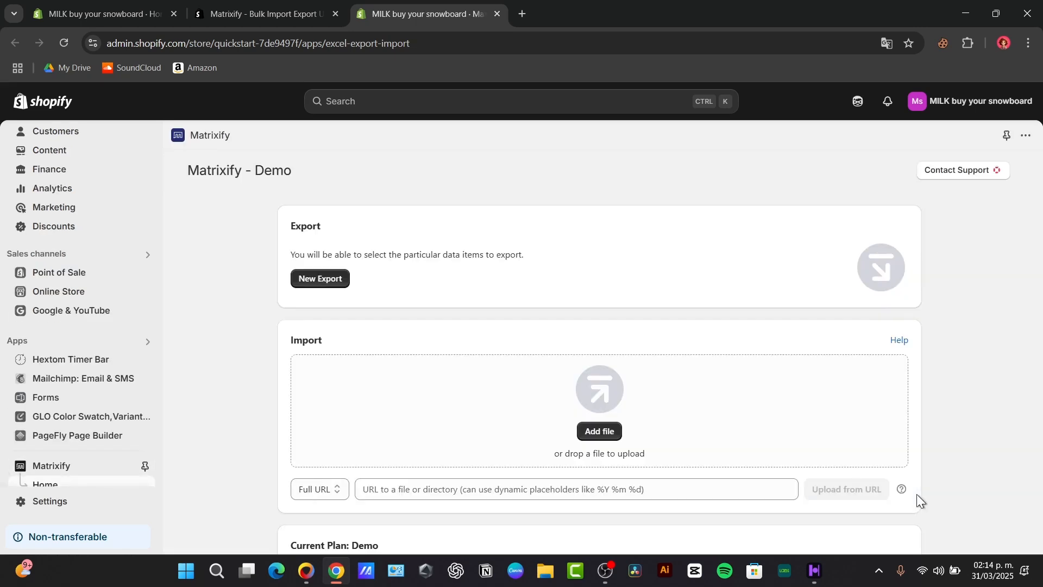
left_click(597, 431)
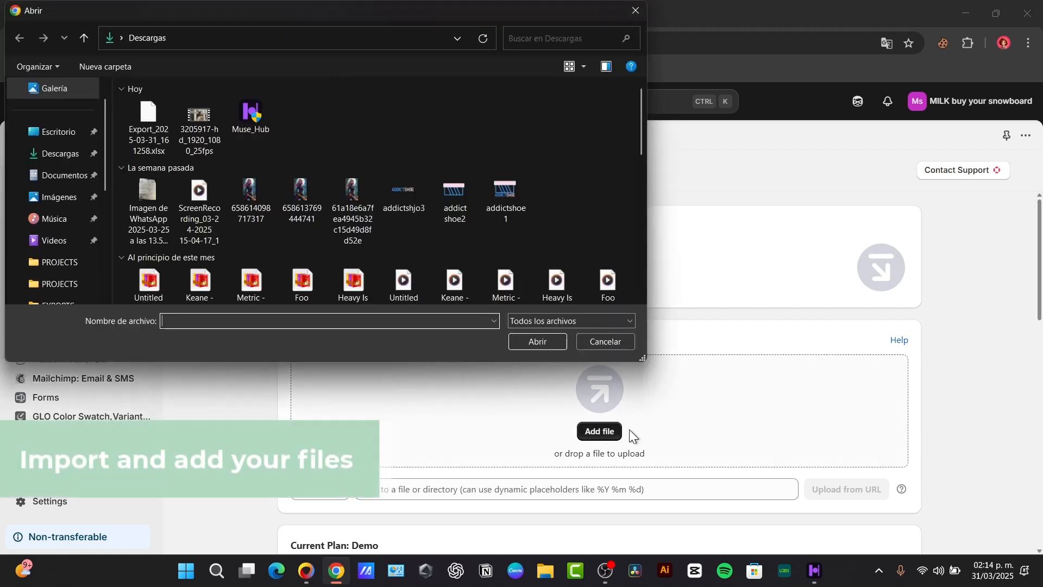
left_click(148, 113)
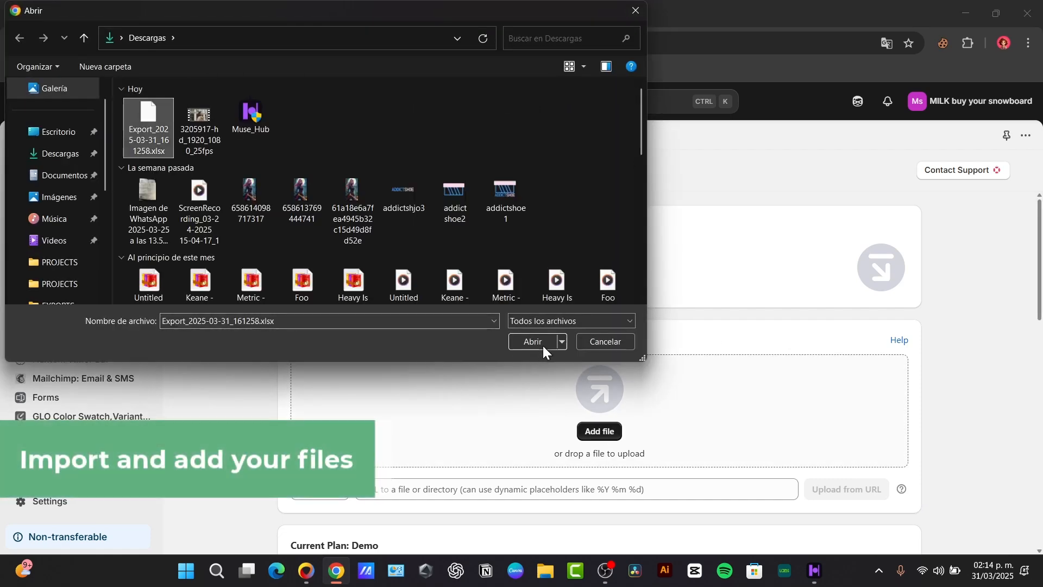
left_click(532, 341)
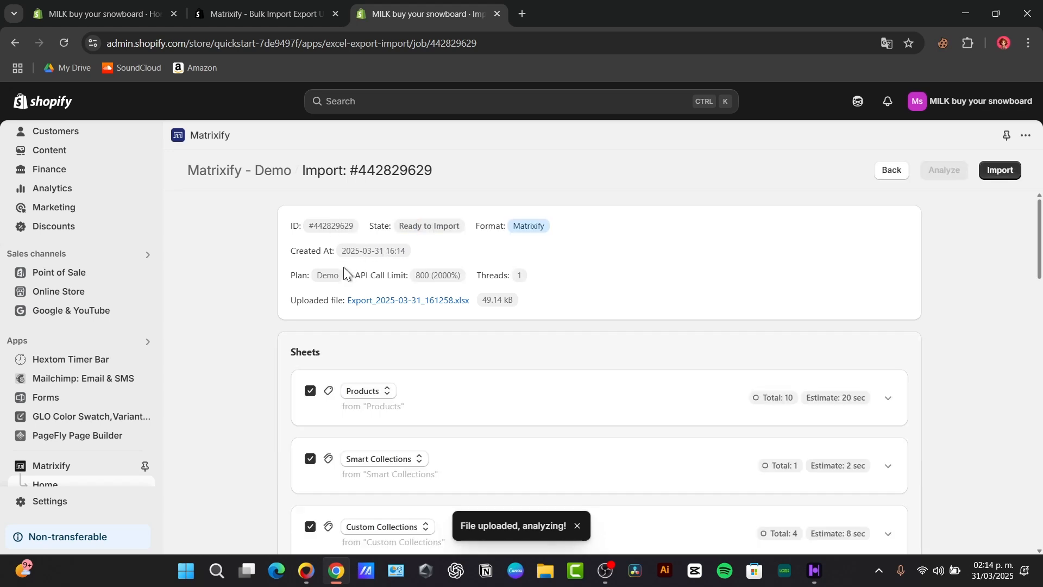
mouse_move(403, 292)
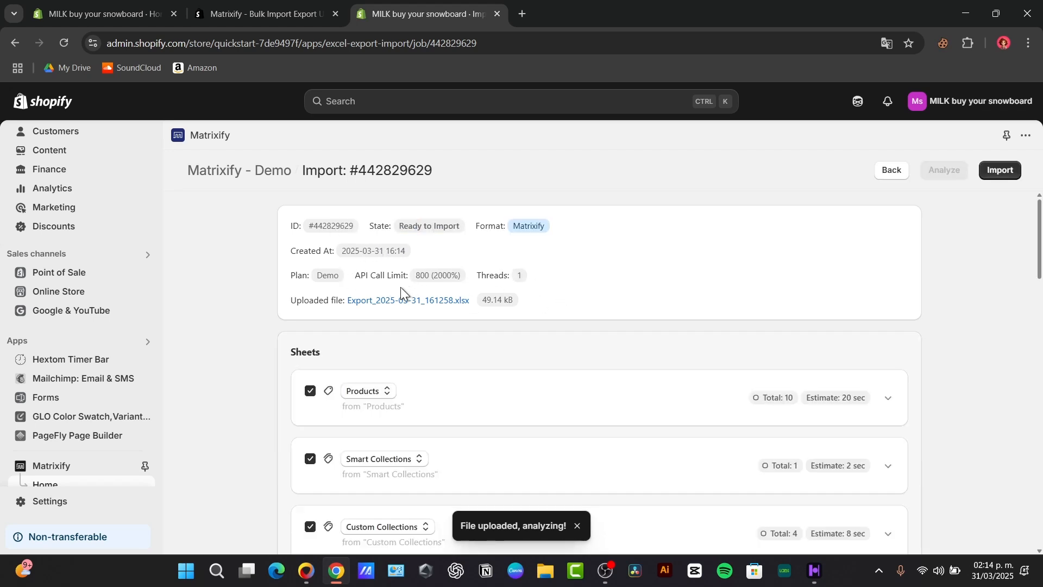
Scroll through the Sheets list of Matrixify import #442829629.
scroll("down", 3)
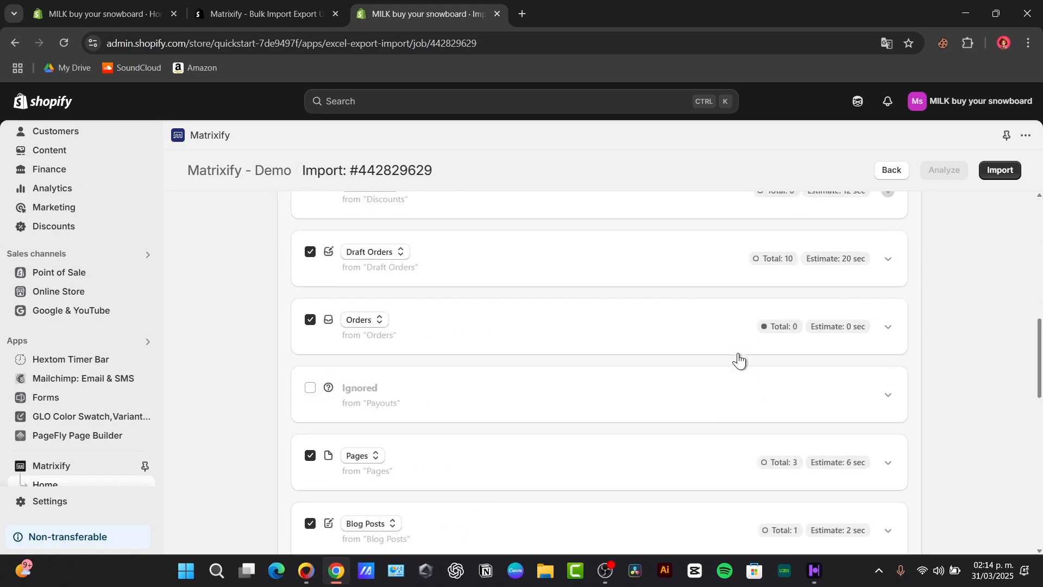
scroll("down", 3)
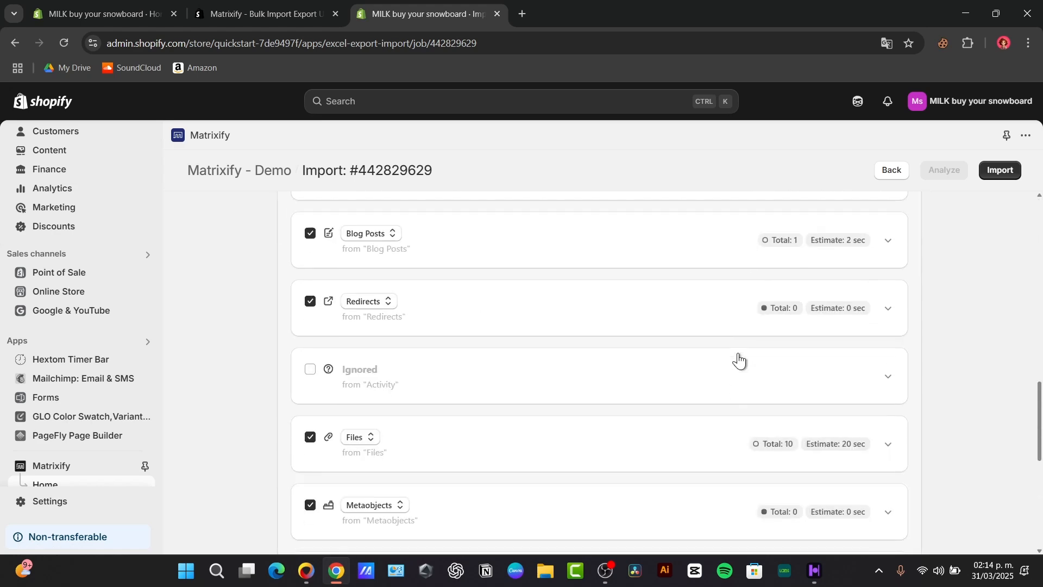
scroll("down", 3)
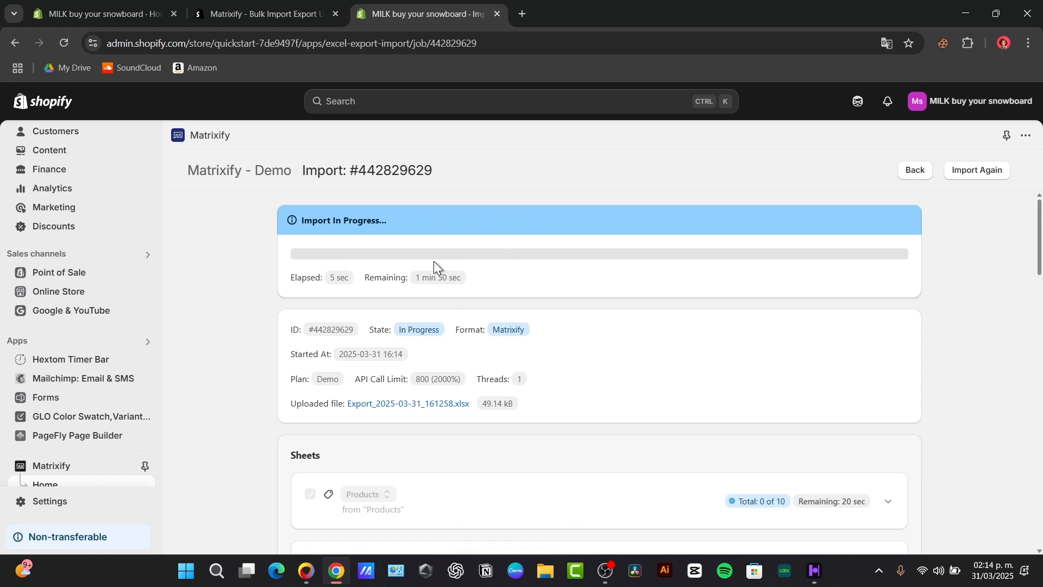
mouse_move(431, 294)
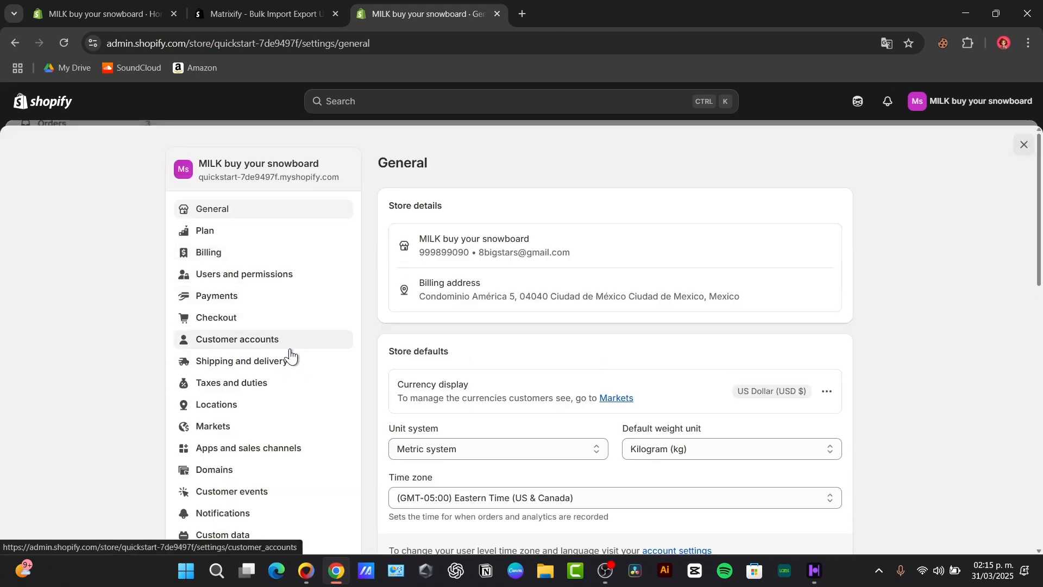
View Domains and General settings, then close Settings to return to import #442829629.
left_click(214, 468)
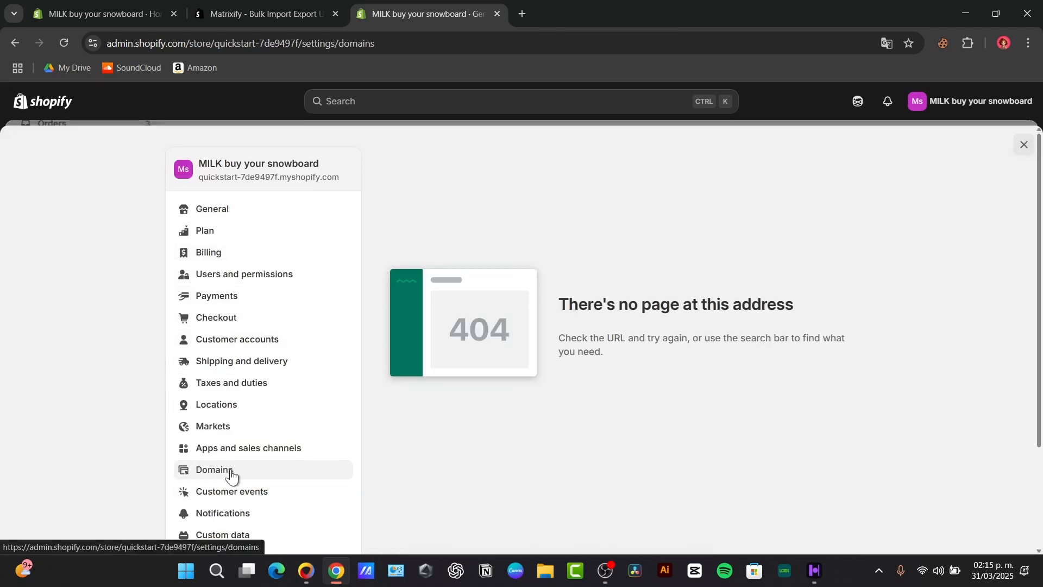
mouse_move(246, 472)
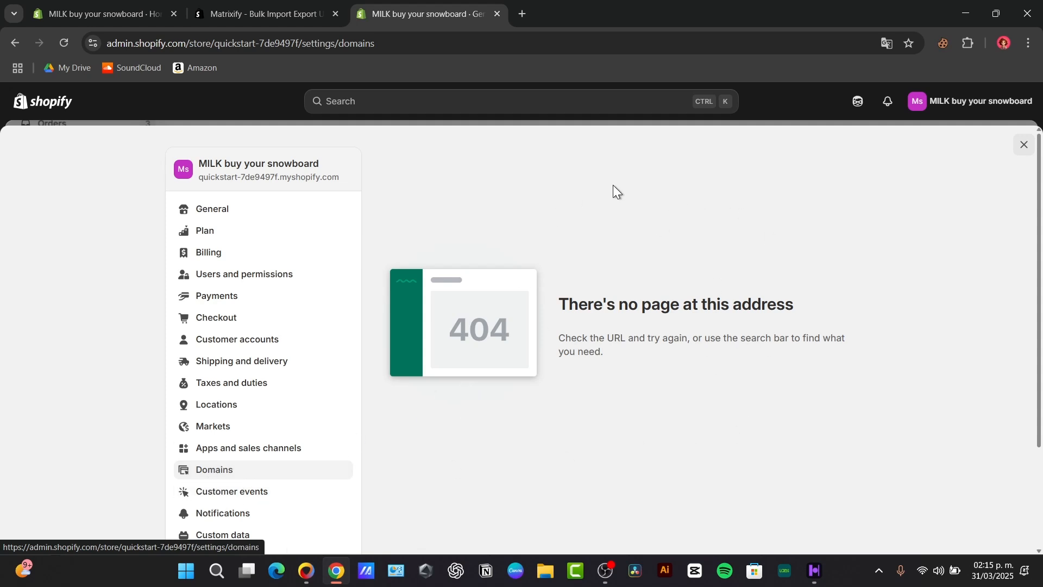
mouse_move(699, 382)
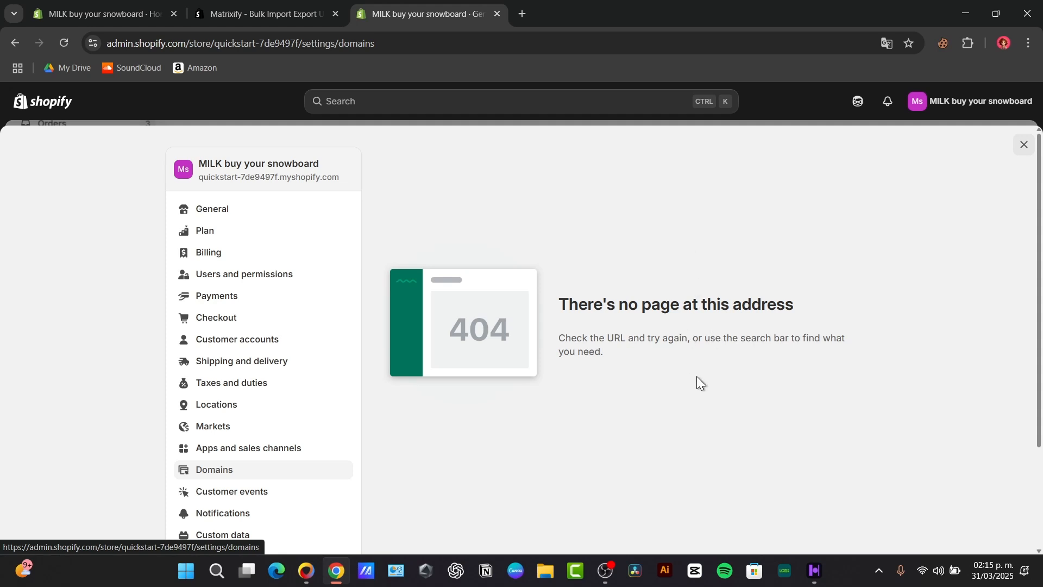
mouse_move(366, 211)
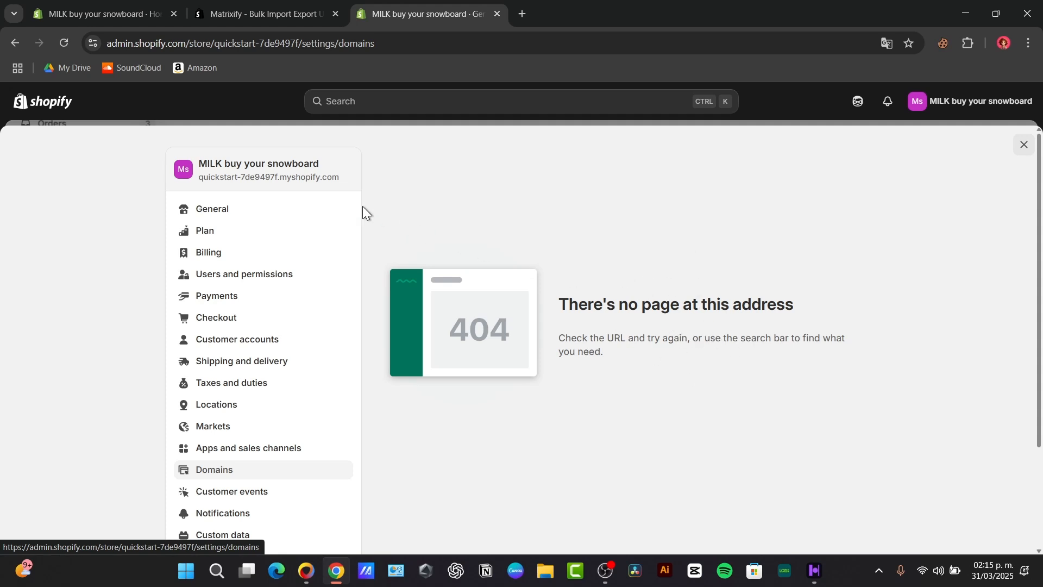
left_click(211, 208)
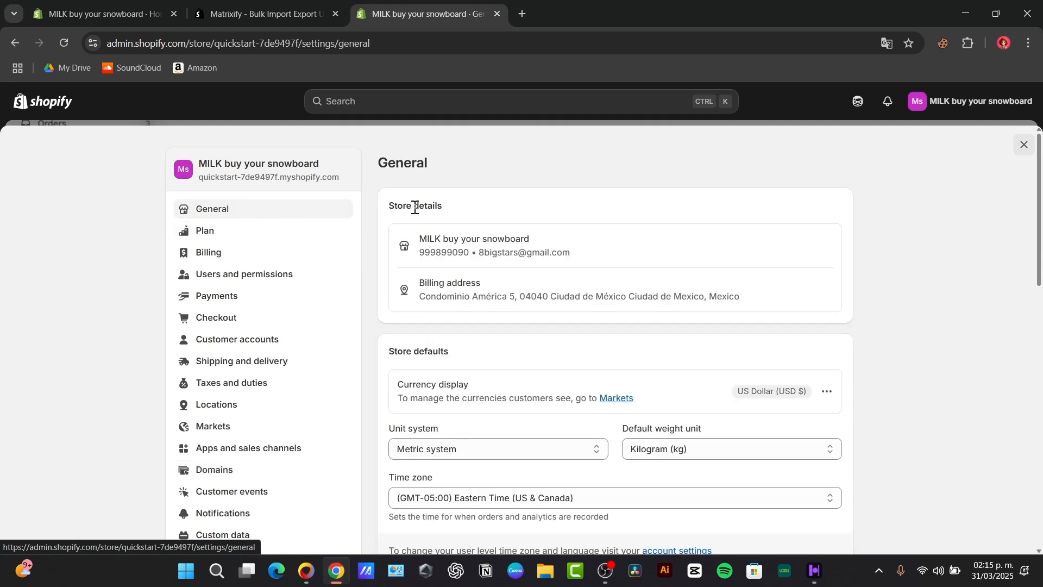
left_click(1023, 144)
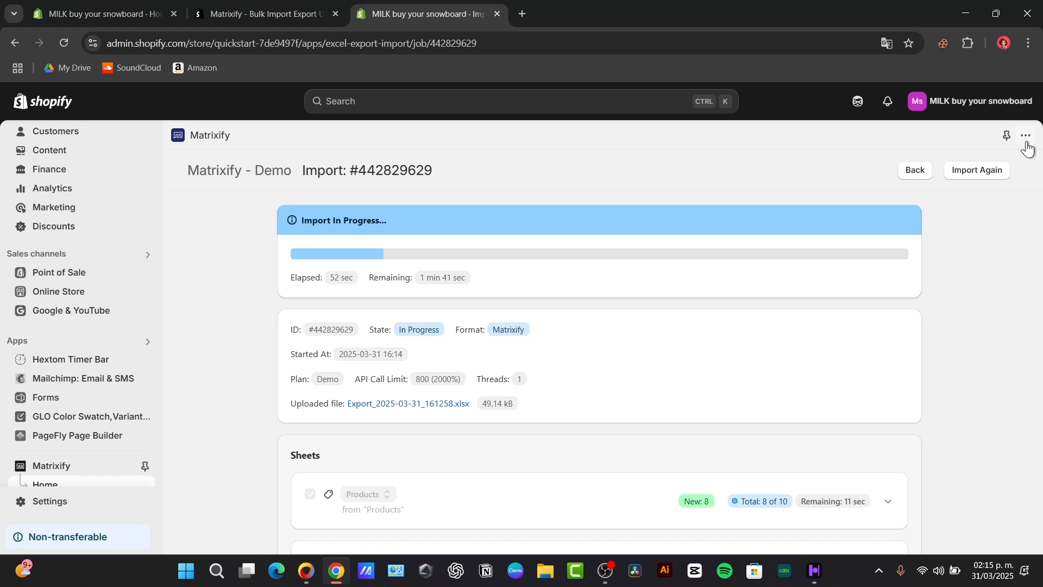
mouse_move(1006, 136)
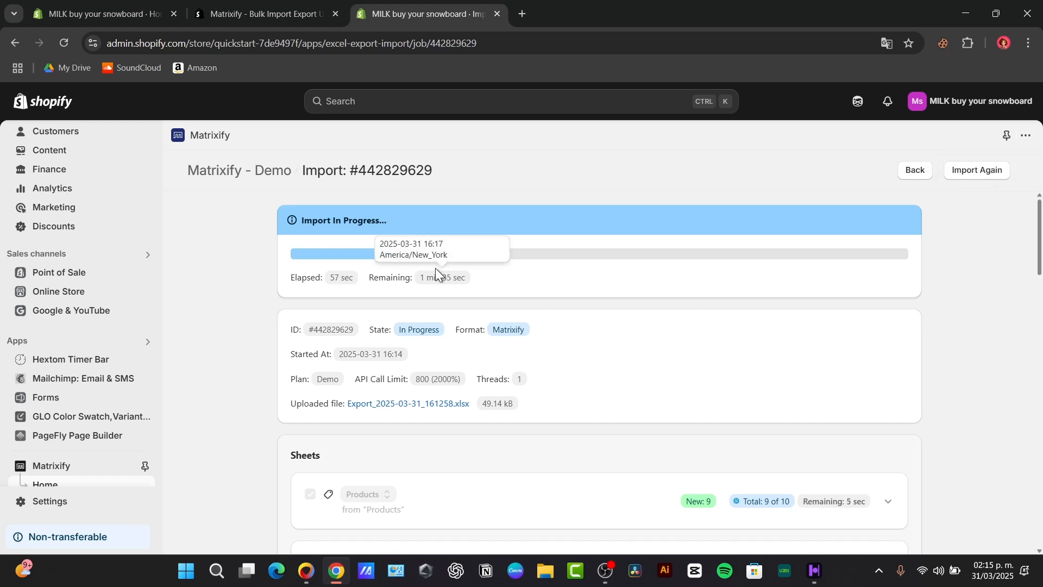
mouse_move(306, 571)
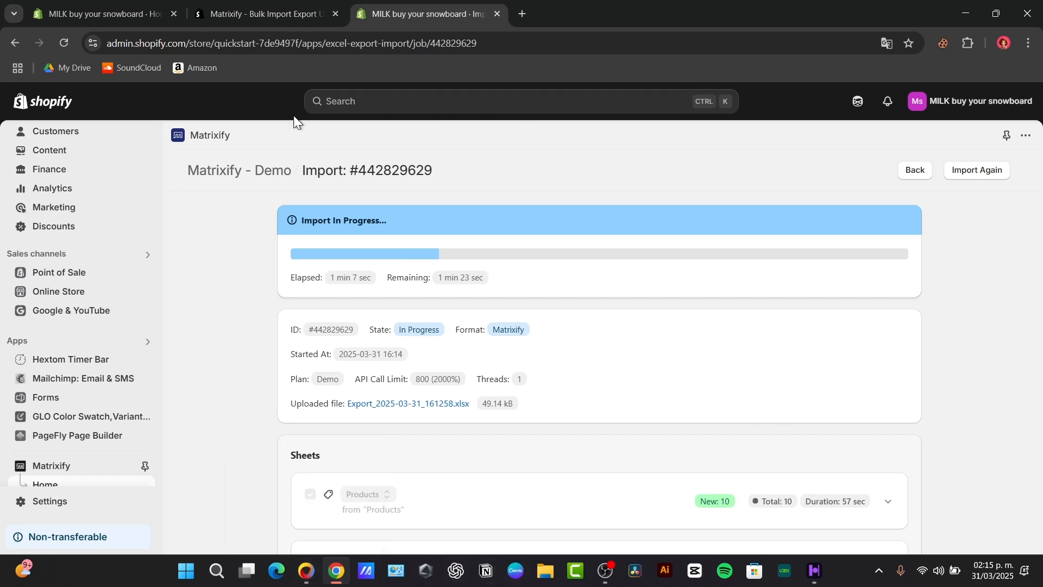
mouse_move(495, 141)
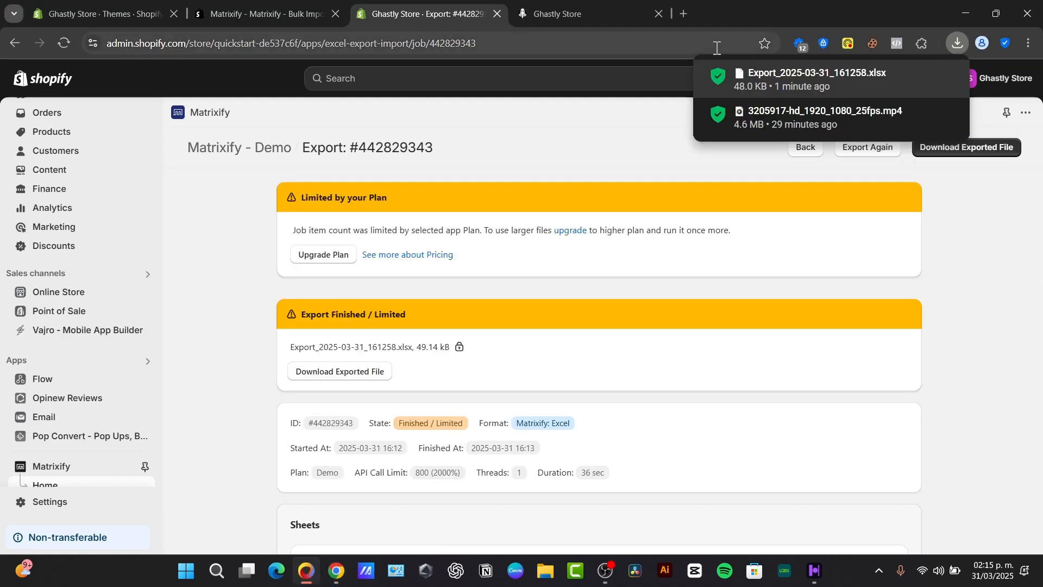
Review the Shopify account's General and Security pages, then return to Ghastly Store admin.
left_click(1005, 79)
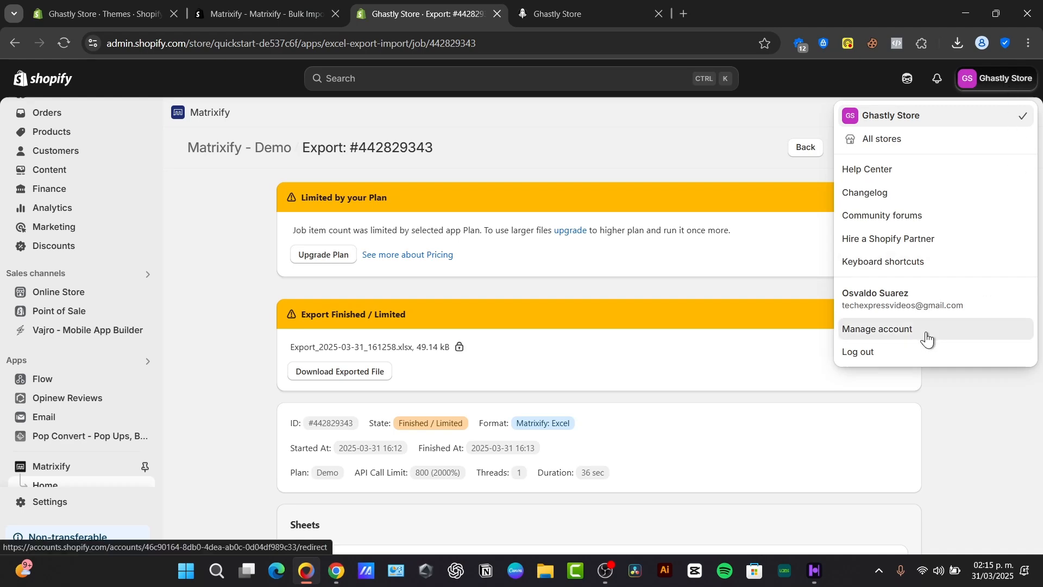
left_click(876, 328)
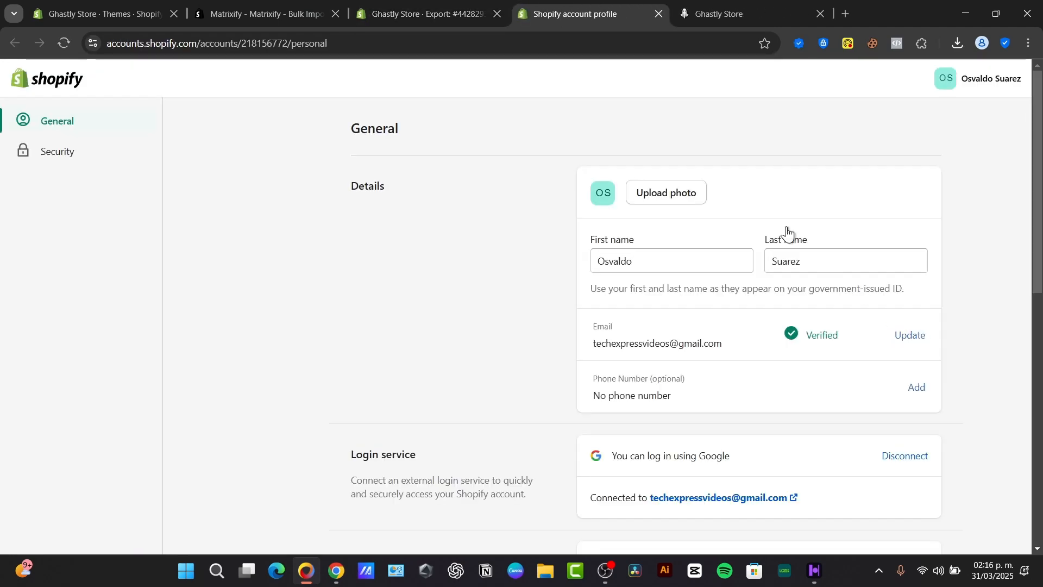
scroll("down", 3)
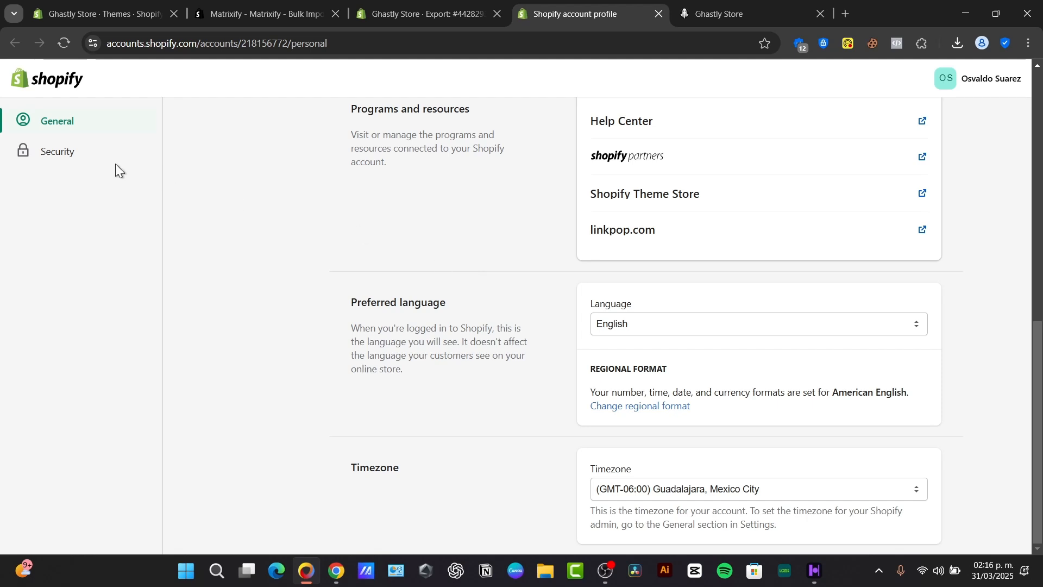
left_click(57, 151)
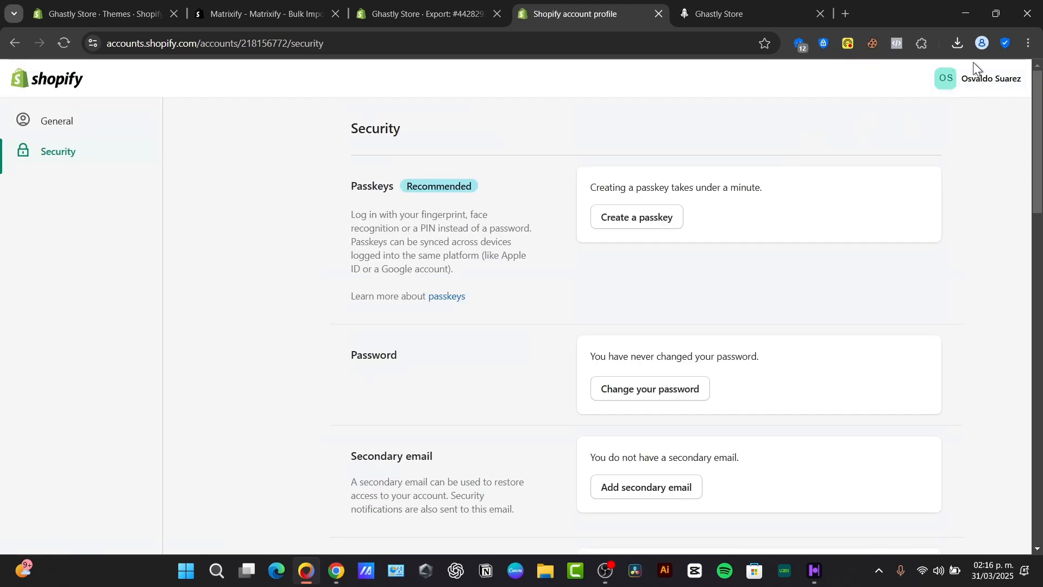
left_click(982, 77)
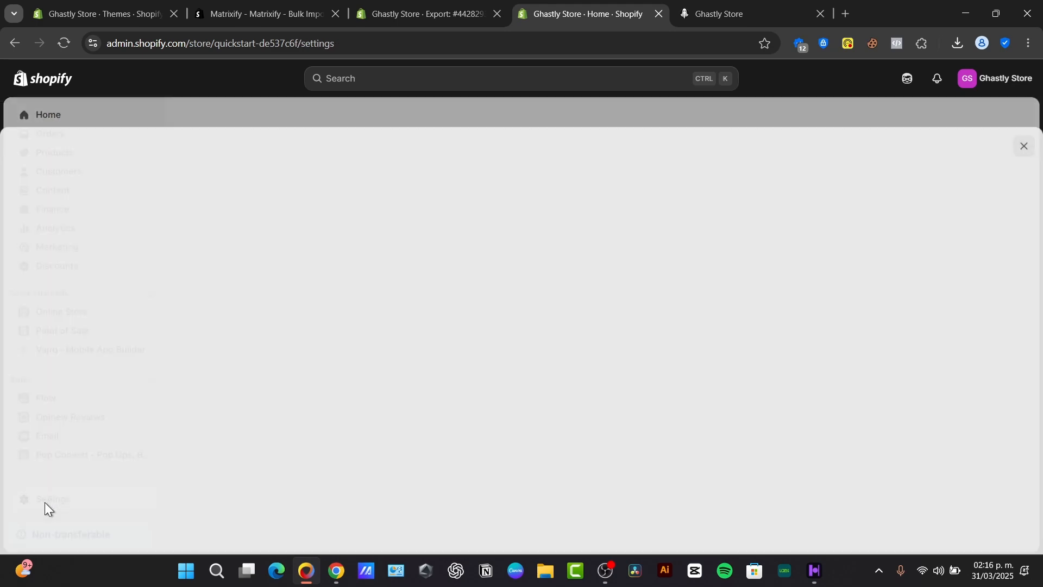
Open Ghastly Store's Plan settings and start cancelling the Custom plan.
left_click(54, 498)
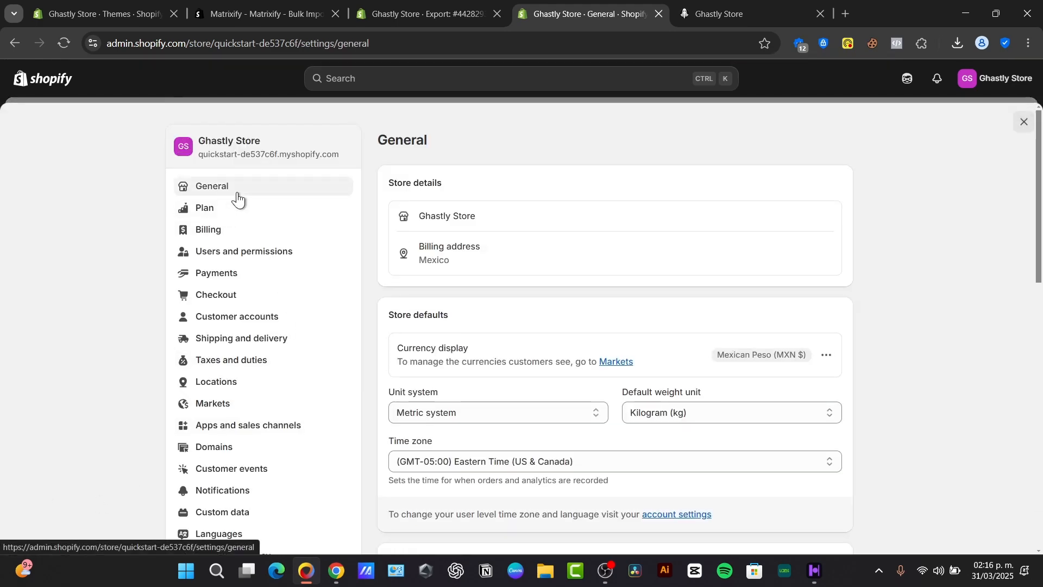
scroll("down", 3)
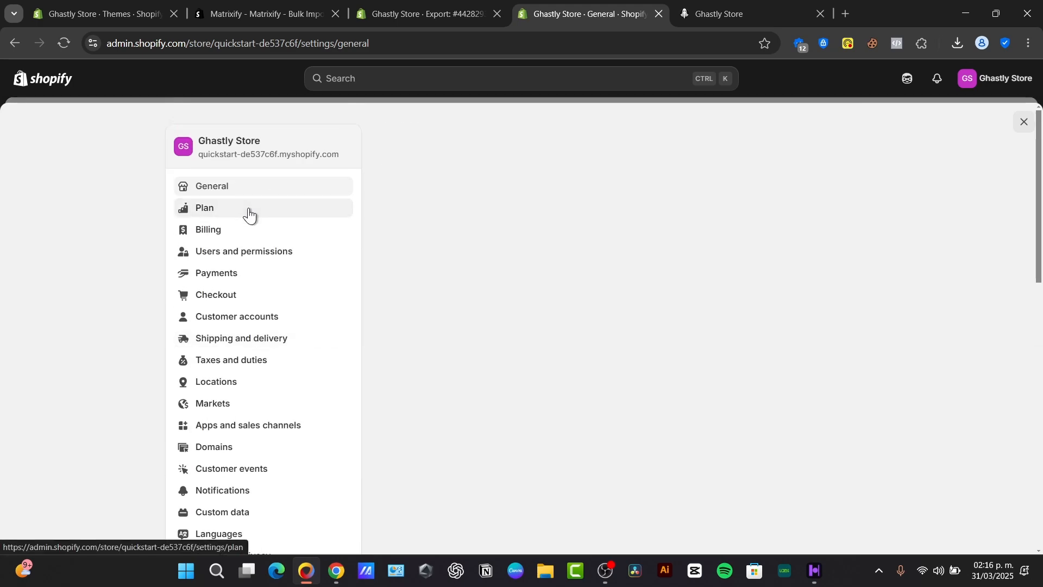
left_click(205, 207)
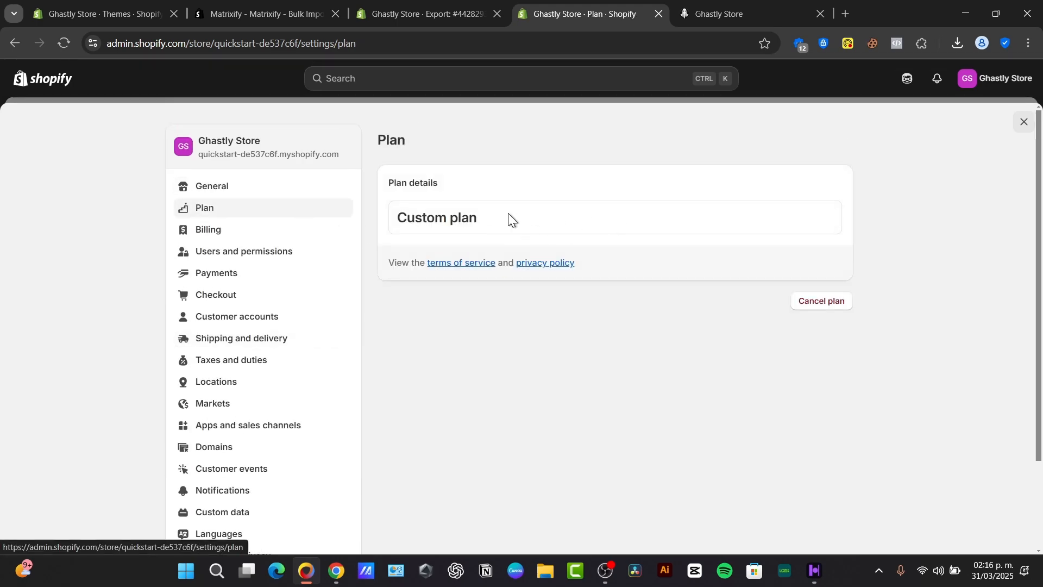
left_click(820, 300)
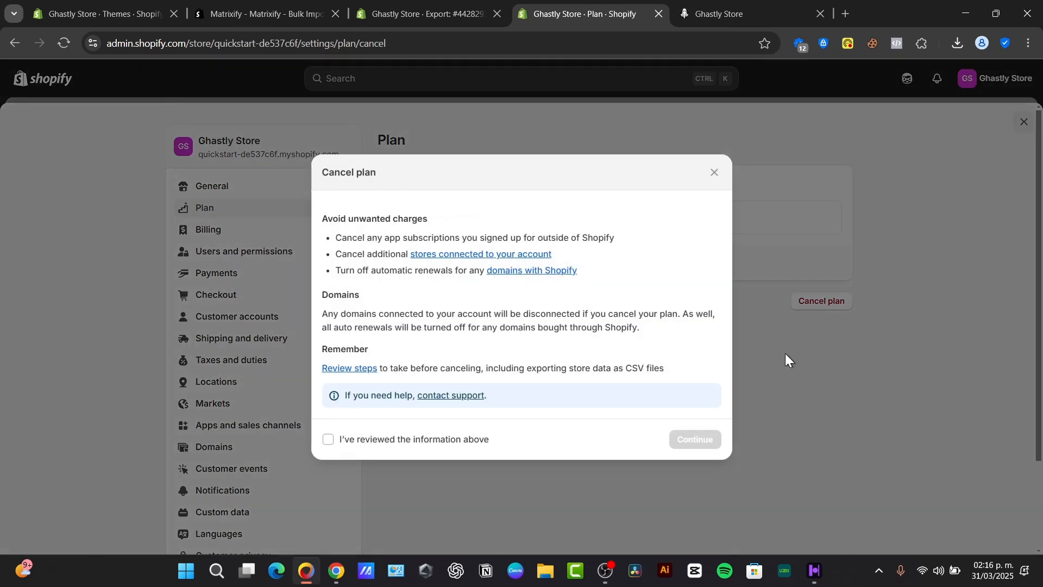
Answer cancellation questions with 'not making enough sales', close without cancelling, and open Billing.
left_click(327, 439)
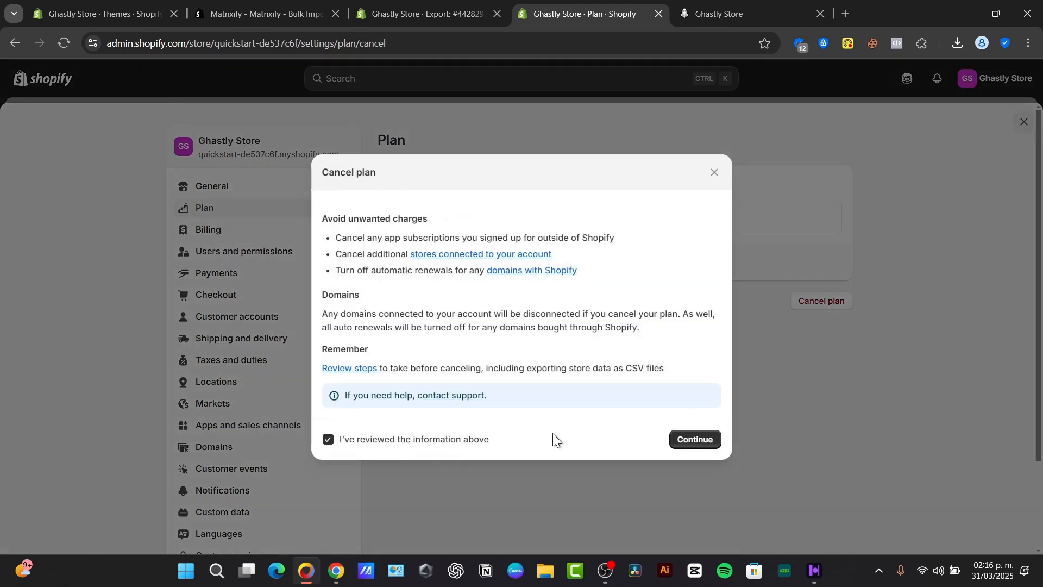
left_click(693, 439)
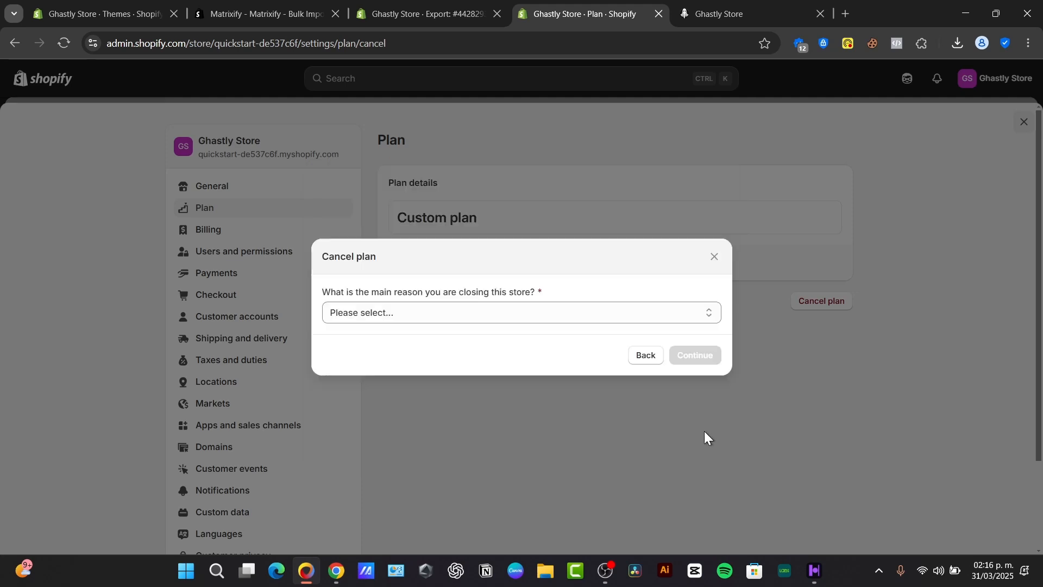
left_click(521, 312)
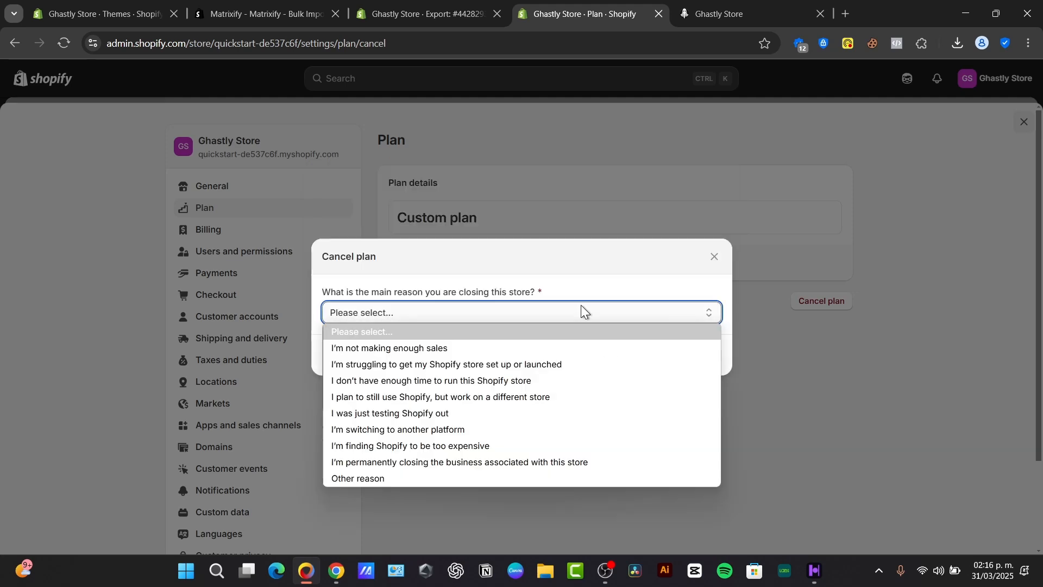
mouse_move(519, 397)
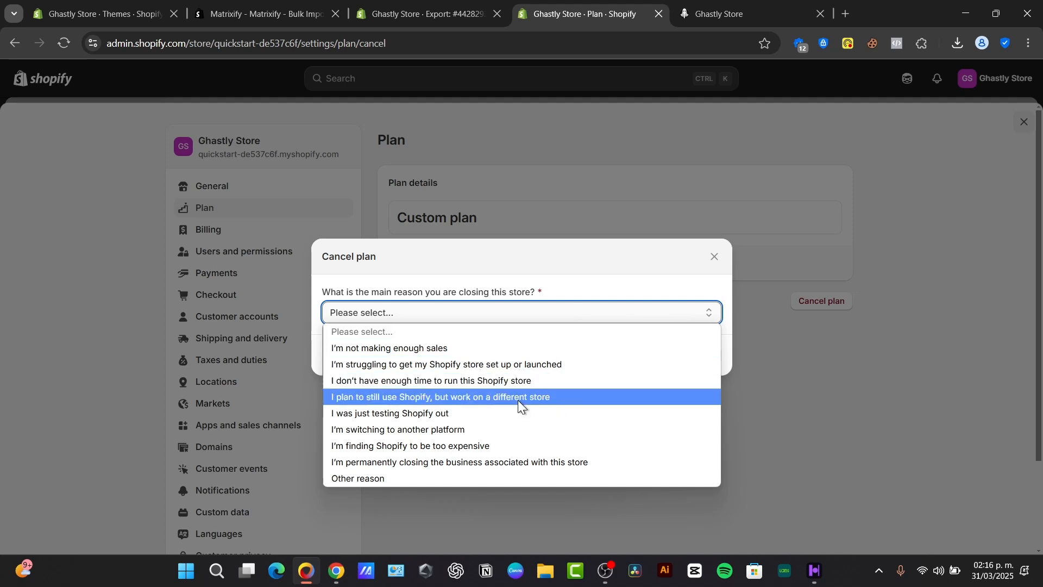
left_click(397, 429)
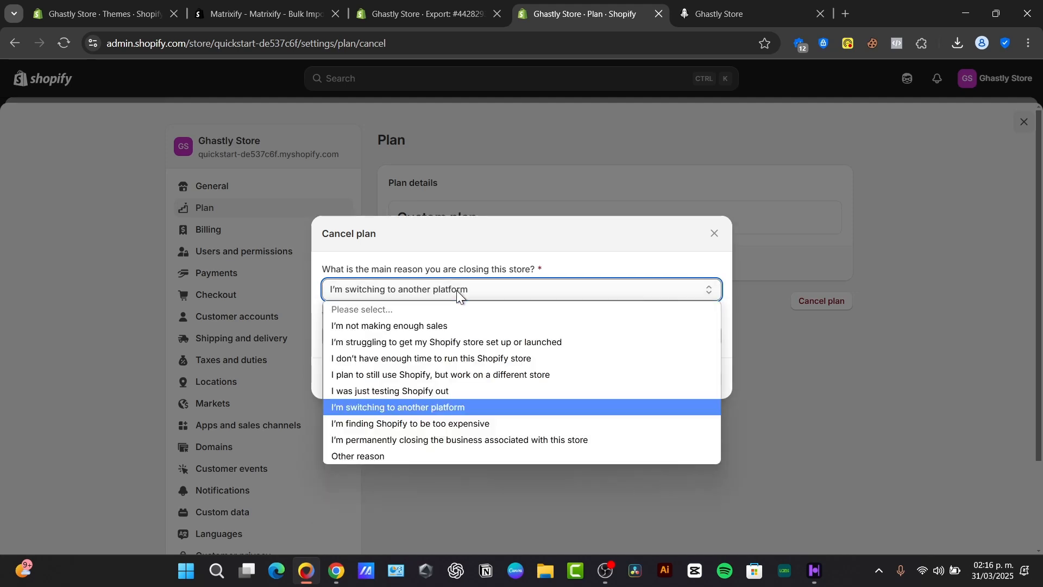
mouse_move(432, 358)
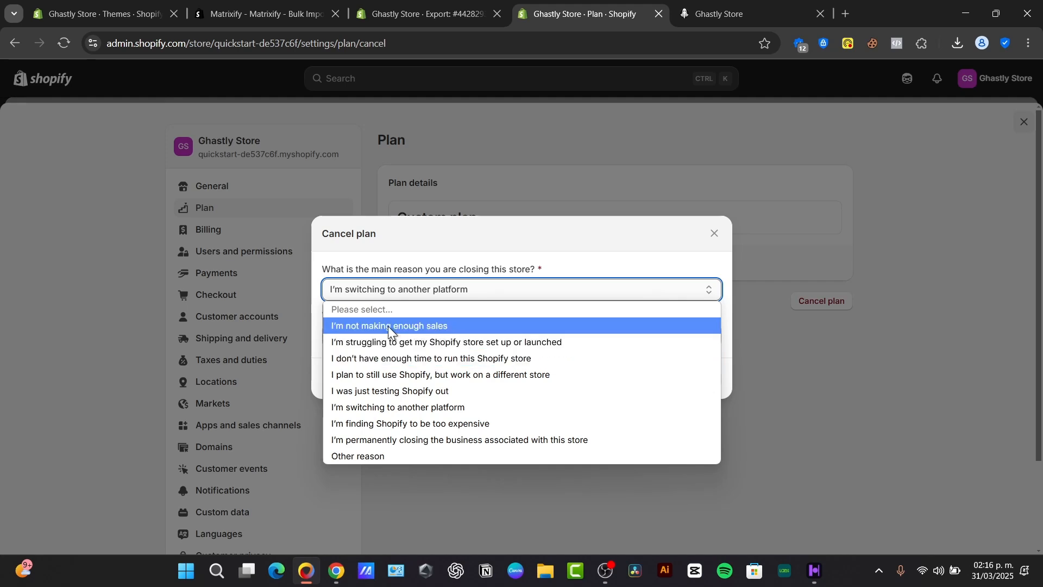
left_click(389, 326)
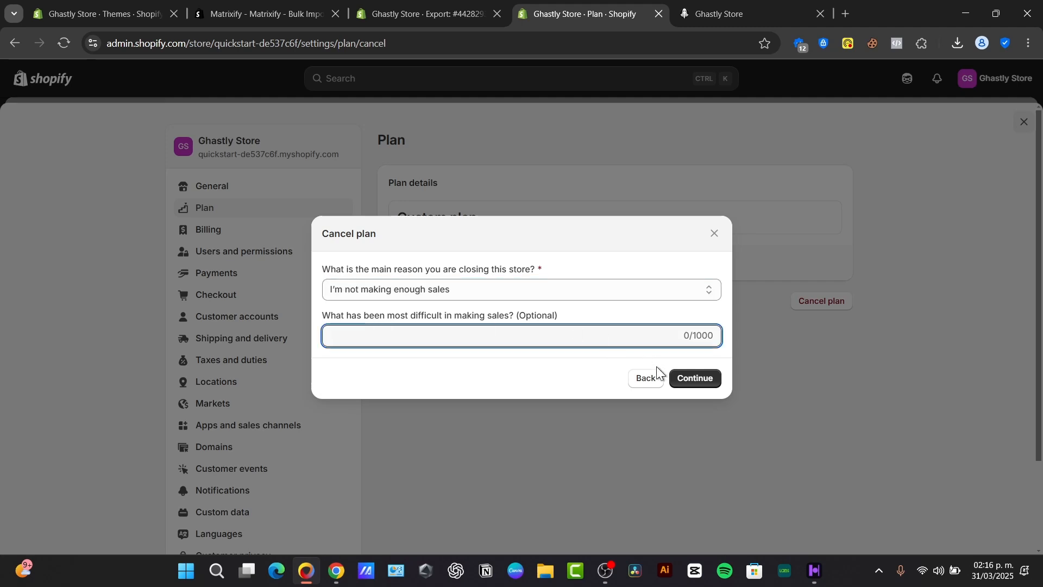
left_click(694, 377)
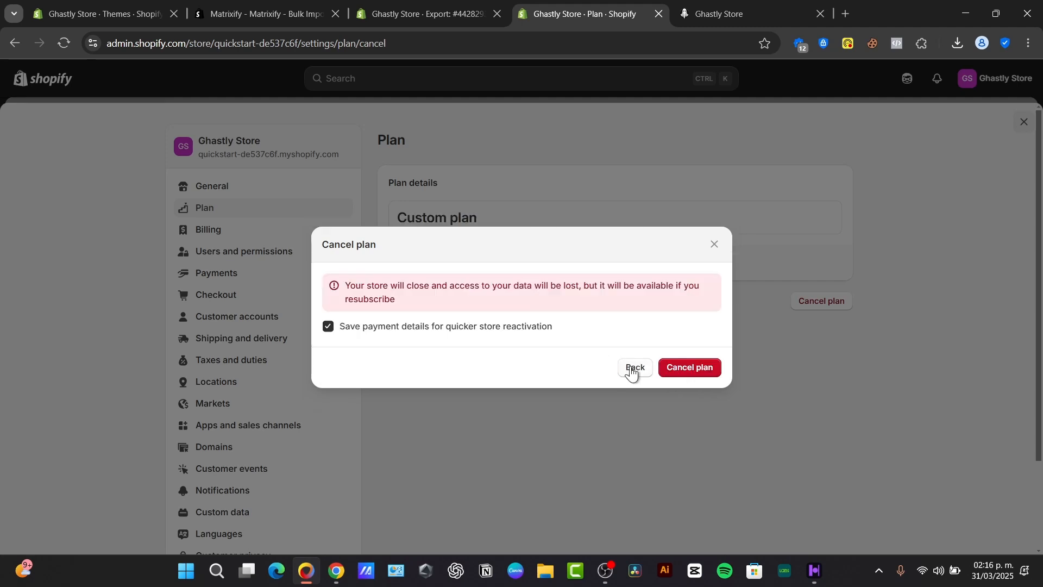
mouse_move(649, 371)
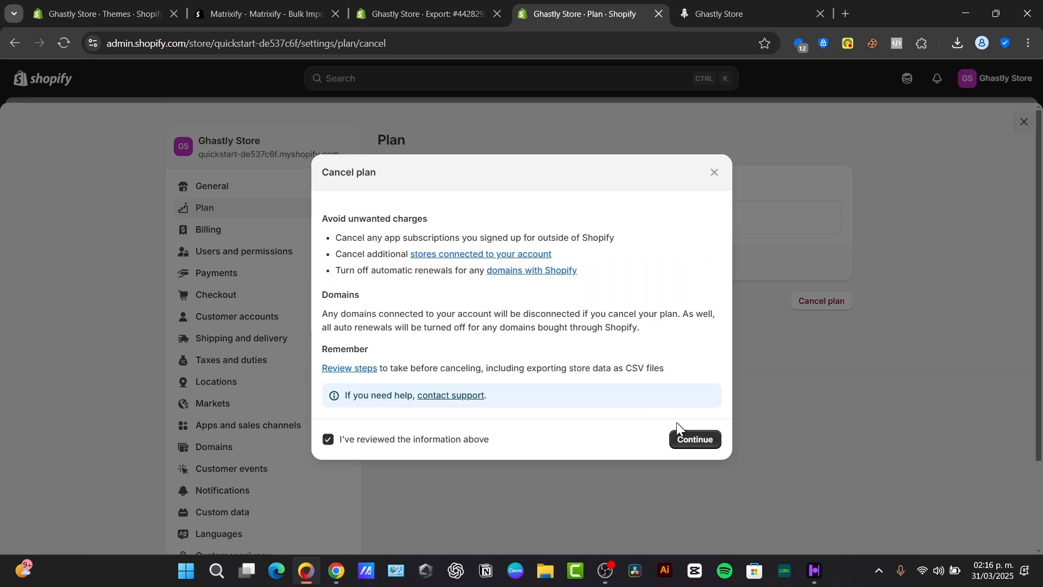
left_click(714, 172)
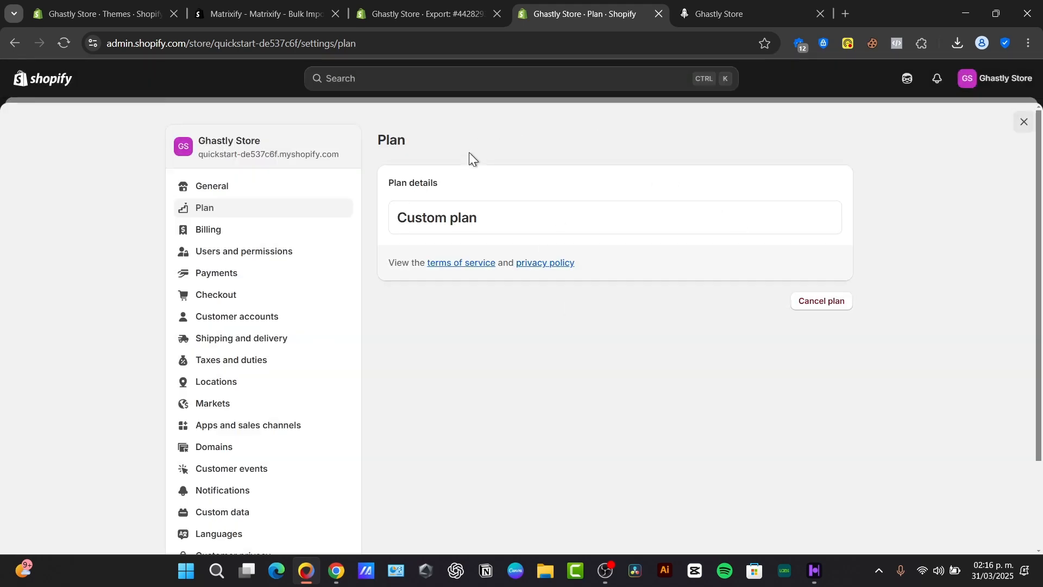
mouse_move(433, 172)
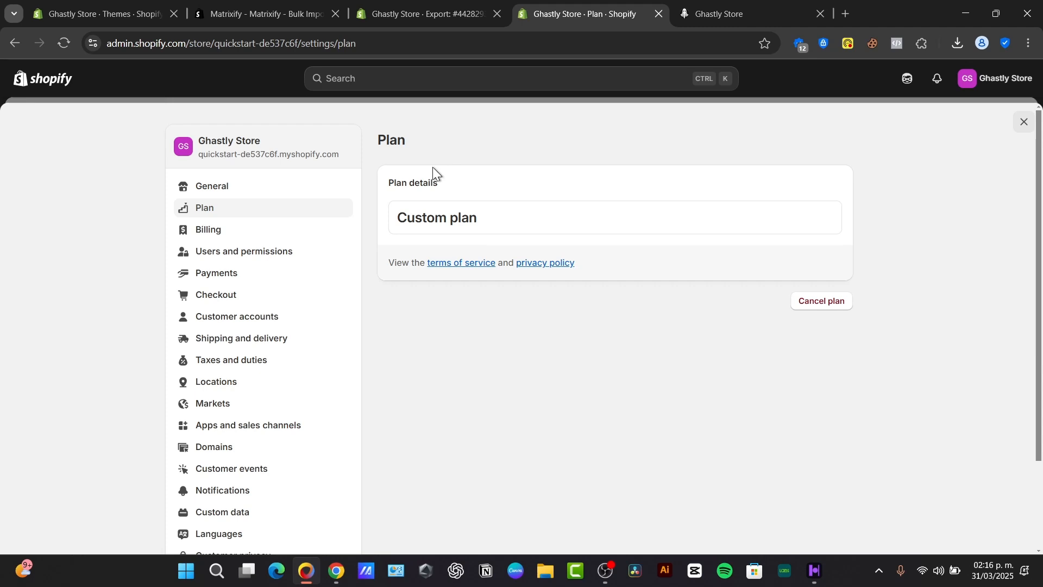
left_click(208, 230)
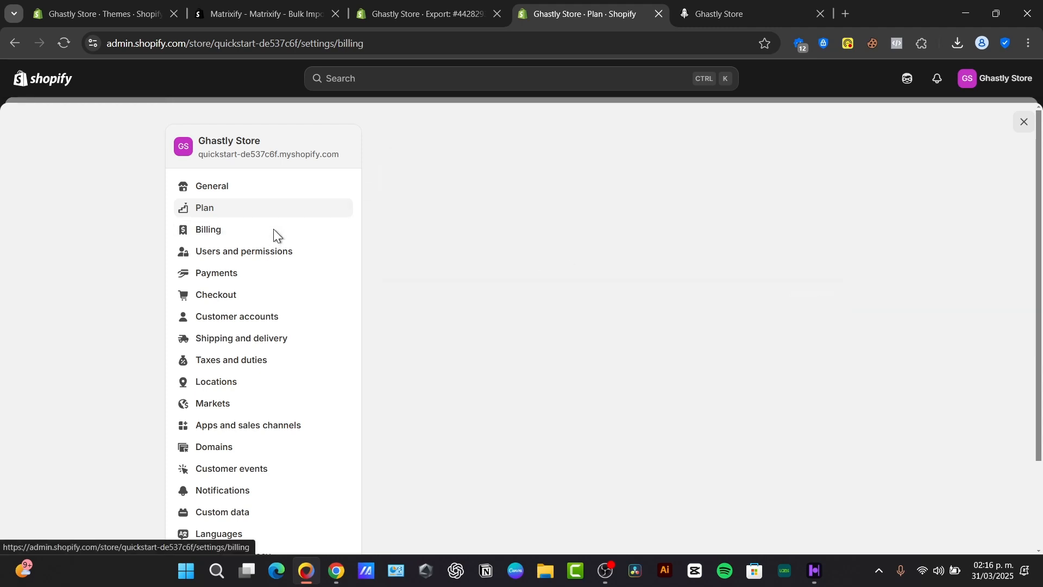
View the billing cycle and past bills, then open Users and permissions.
left_click(208, 229)
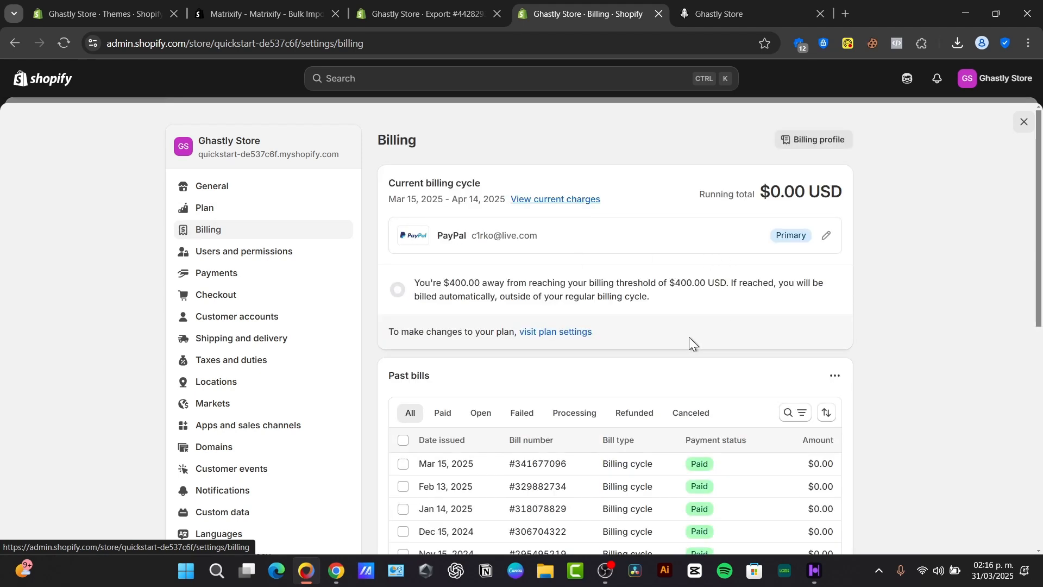
left_click(243, 251)
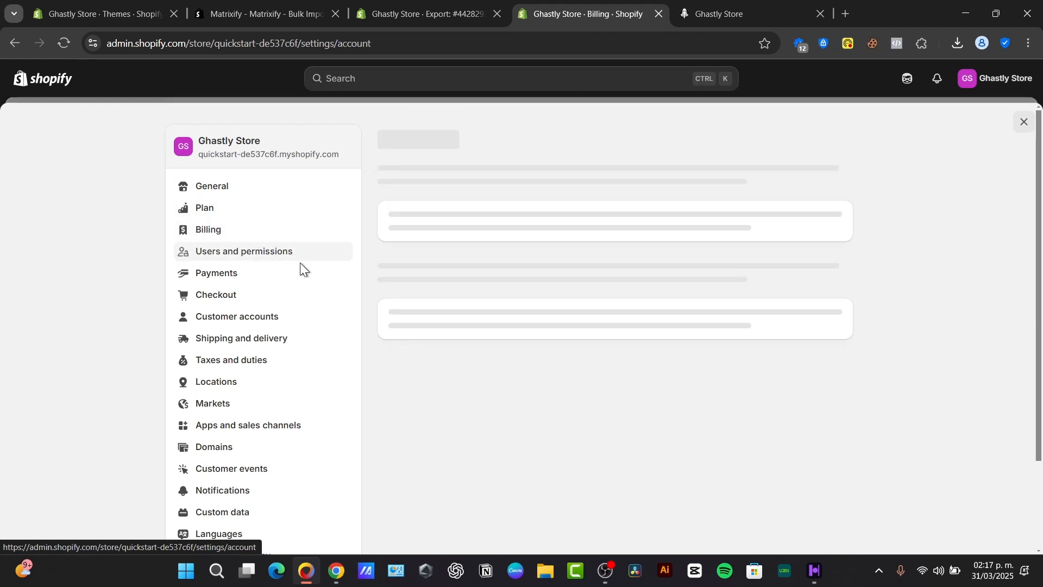
left_click(243, 251)
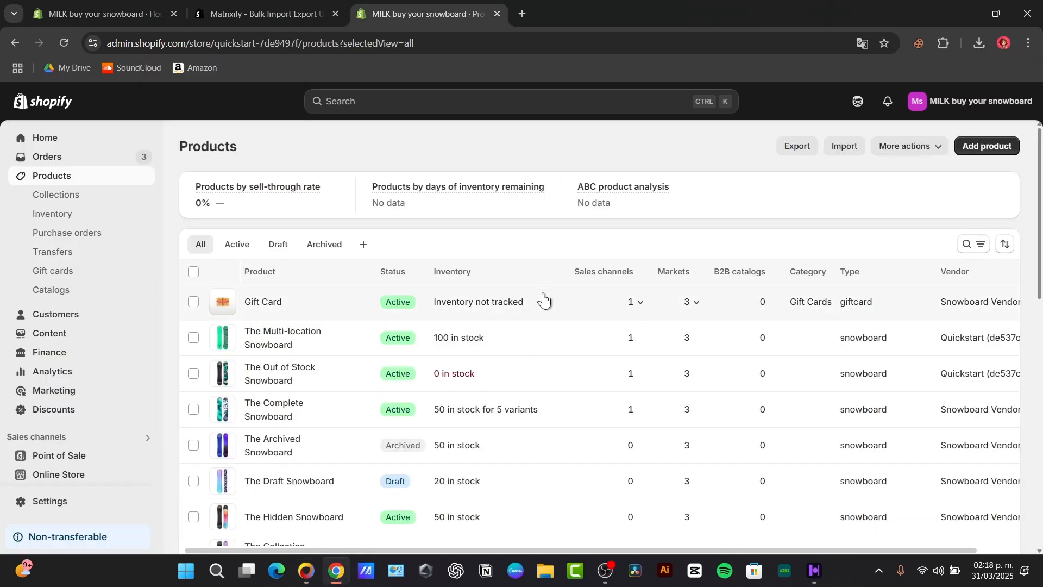
Open Online Store Themes and list the theme library's Add theme options.
scroll("down", 3)
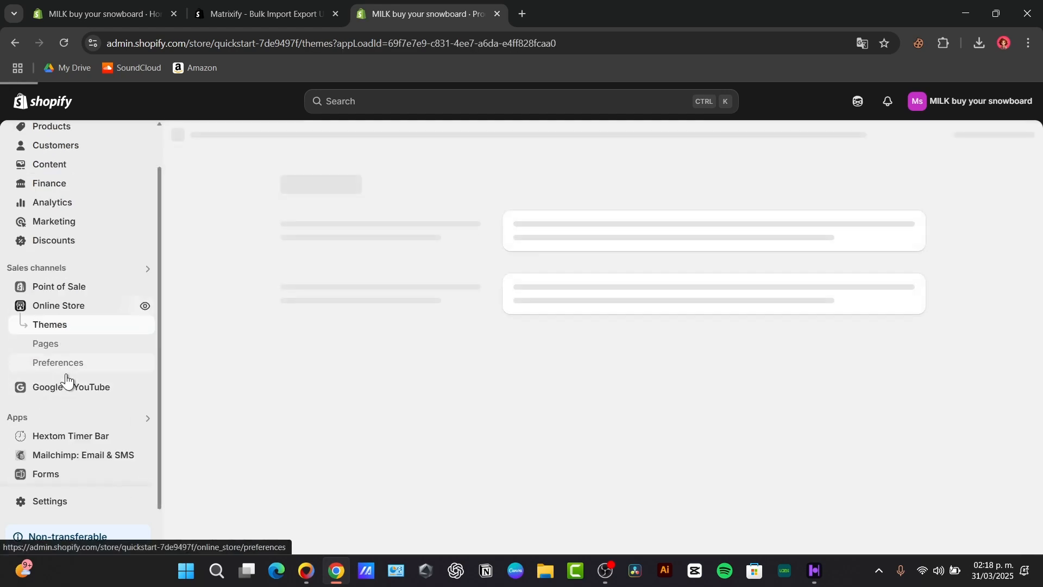
left_click(50, 325)
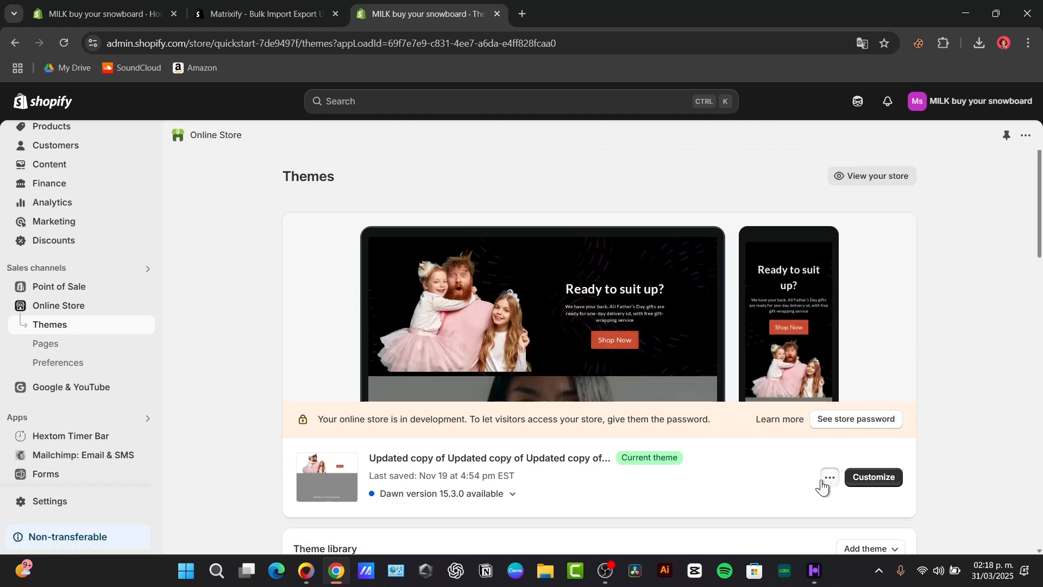
left_click(828, 478)
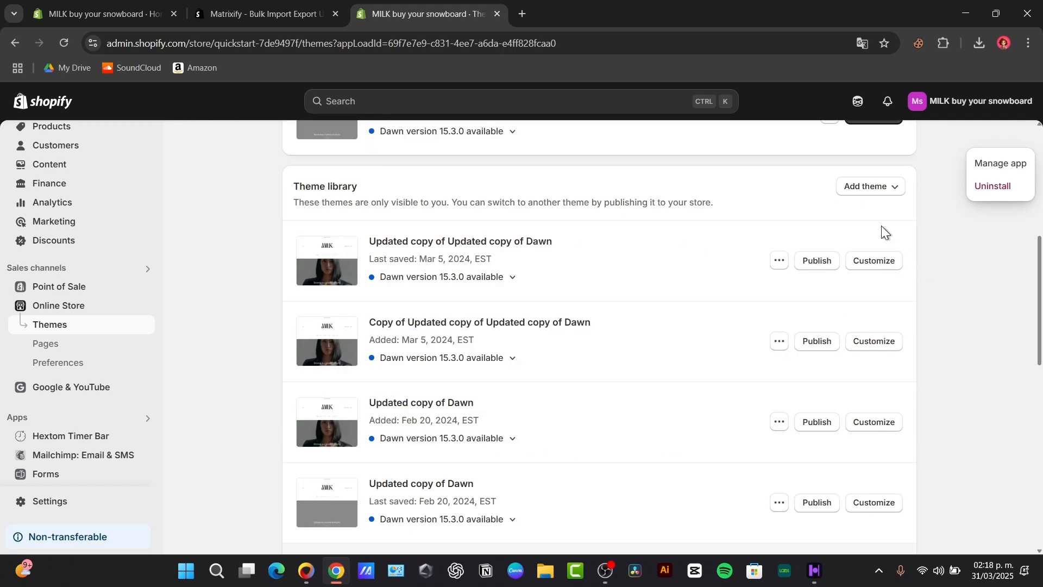
left_click(868, 186)
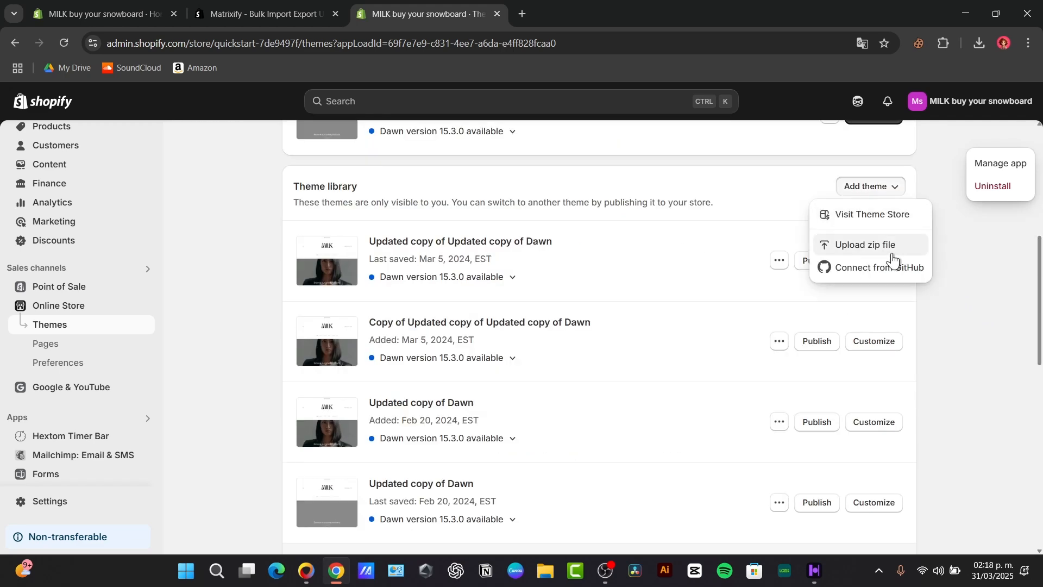